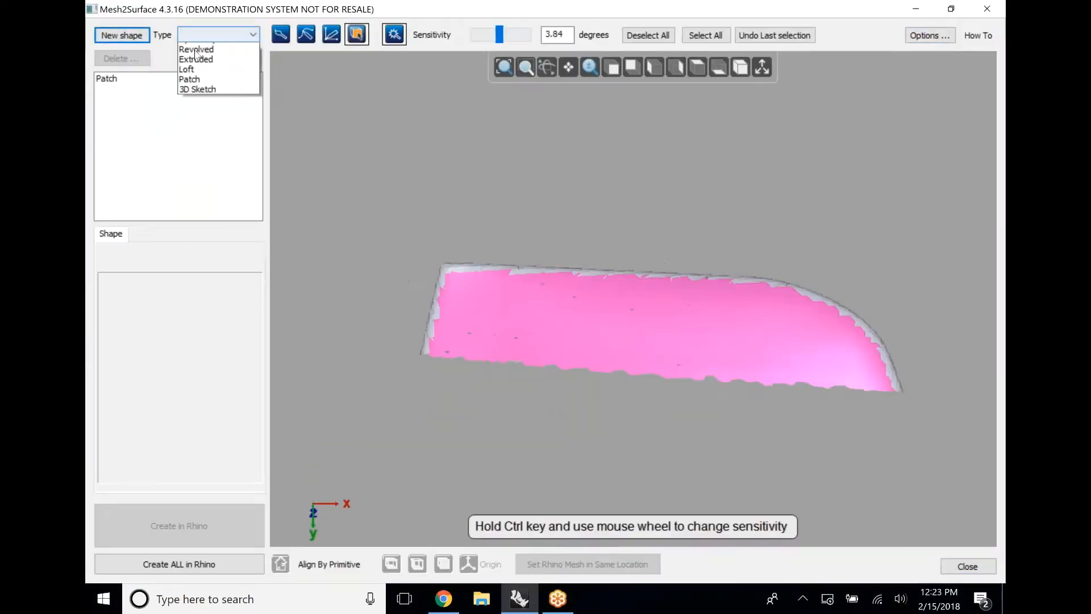
Add a 3D Sketch shape and begin tracing curves along the pink region's left edge
{"action": "left_click", "coordinate": [198, 89]}
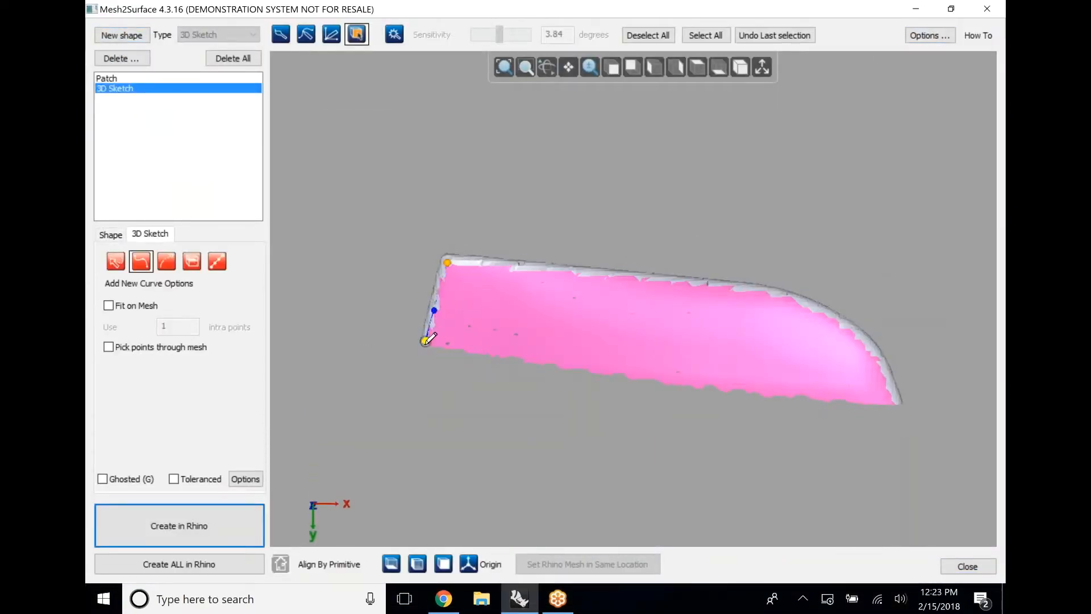
{"action": "left_click", "coordinate": [892, 399]}
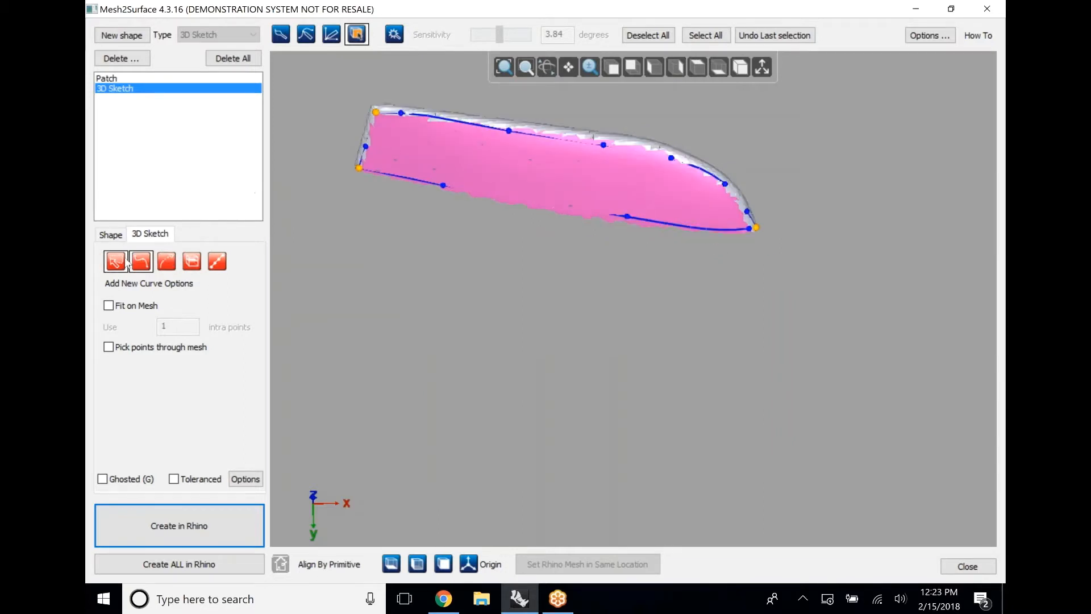
Break a sketched curve in Modify Curves to start the cross-curve network
{"action": "left_click", "coordinate": [116, 261]}
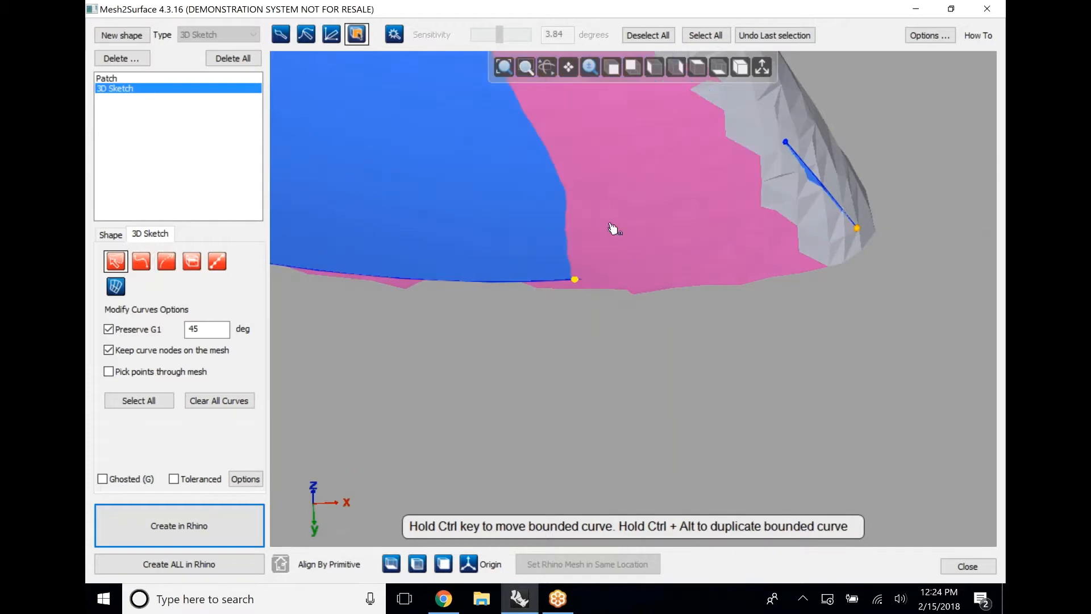
{"action": "right_click", "coordinate": [613, 229]}
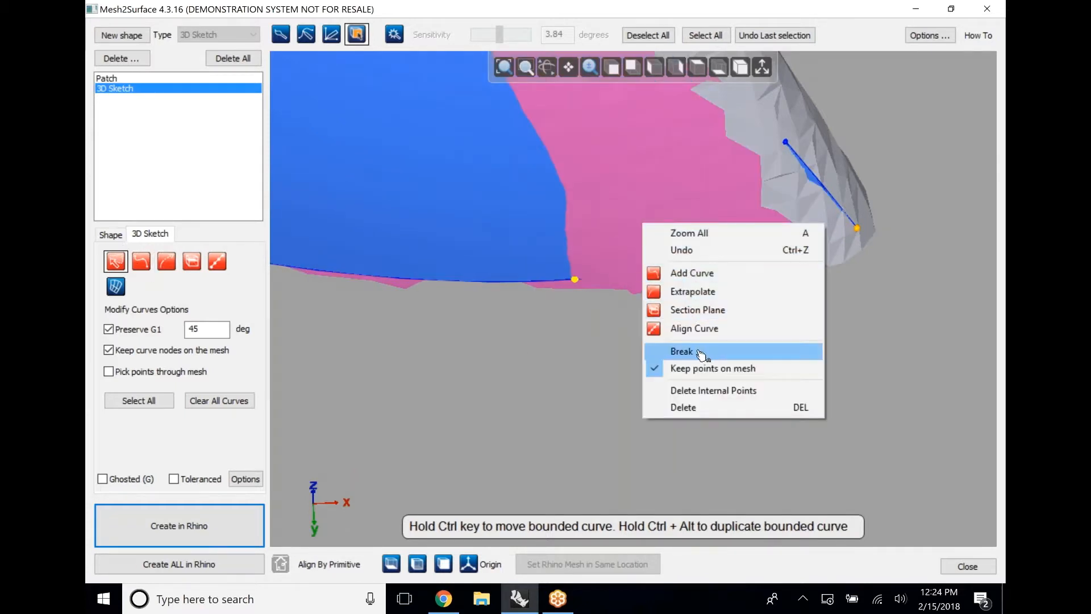
{"action": "left_click", "coordinate": [682, 351]}
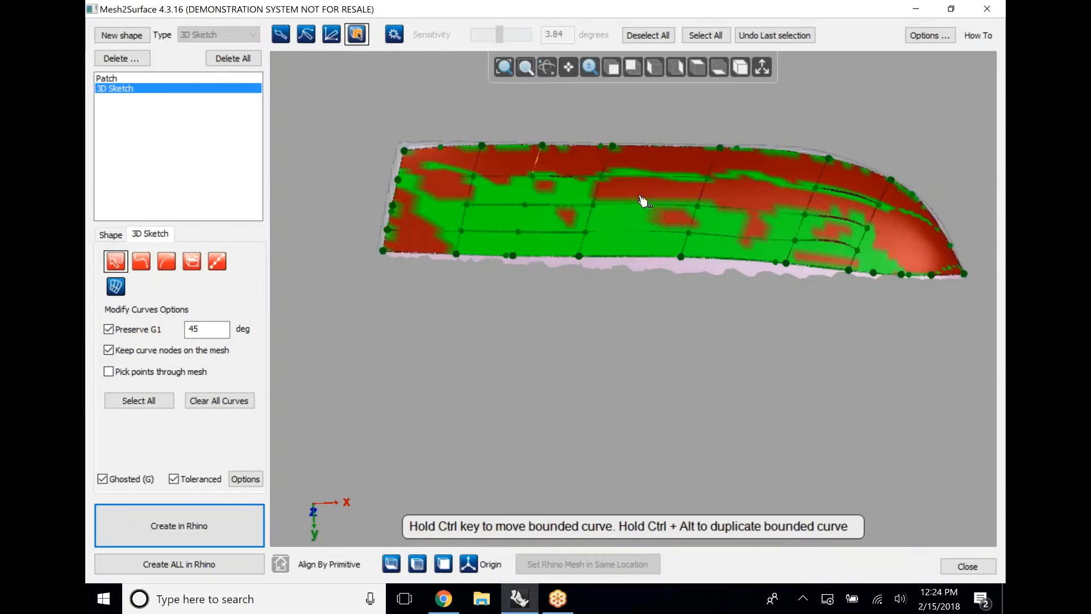
Adjust the top boundary curve and remove the poorly placed cross curve near the nose
{"action": "left_click", "coordinate": [878, 223]}
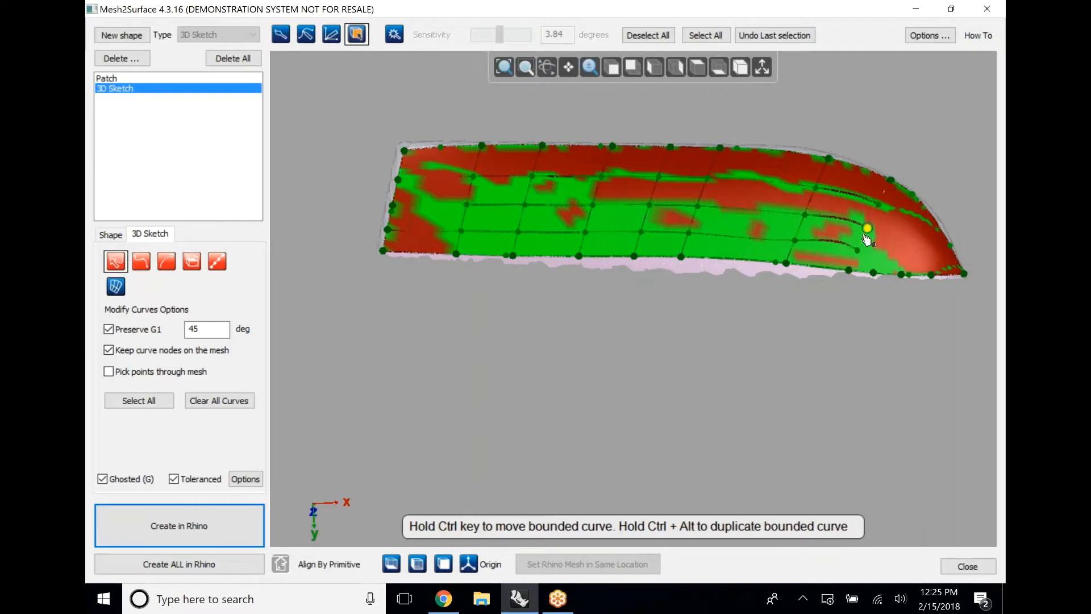
{"action": "scroll", "scroll_direction": "up", "scroll_amount": 3}
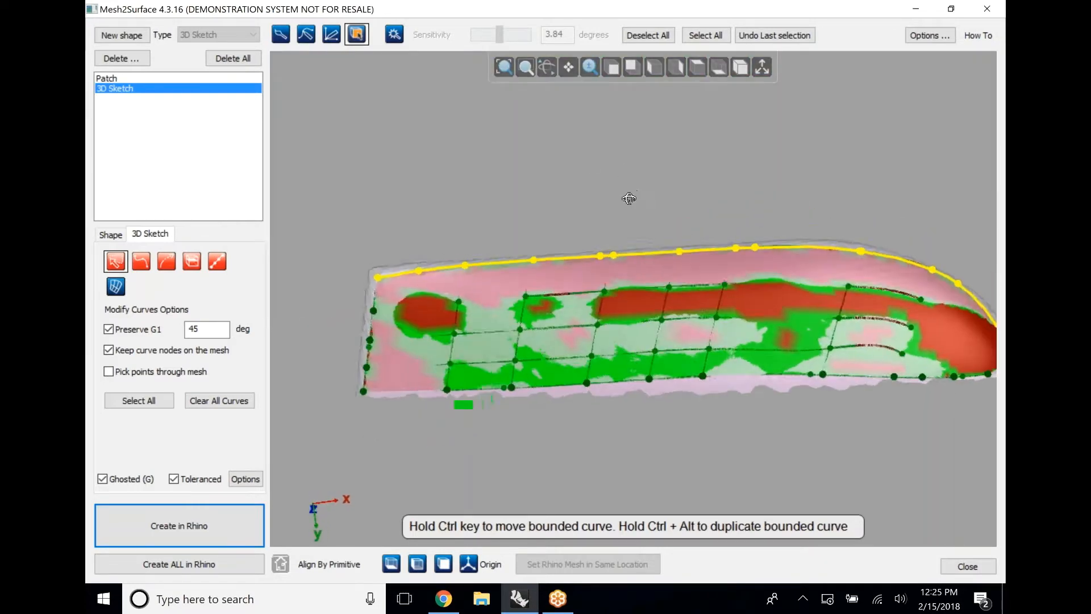
{"action": "right_click", "coordinate": [630, 198]}
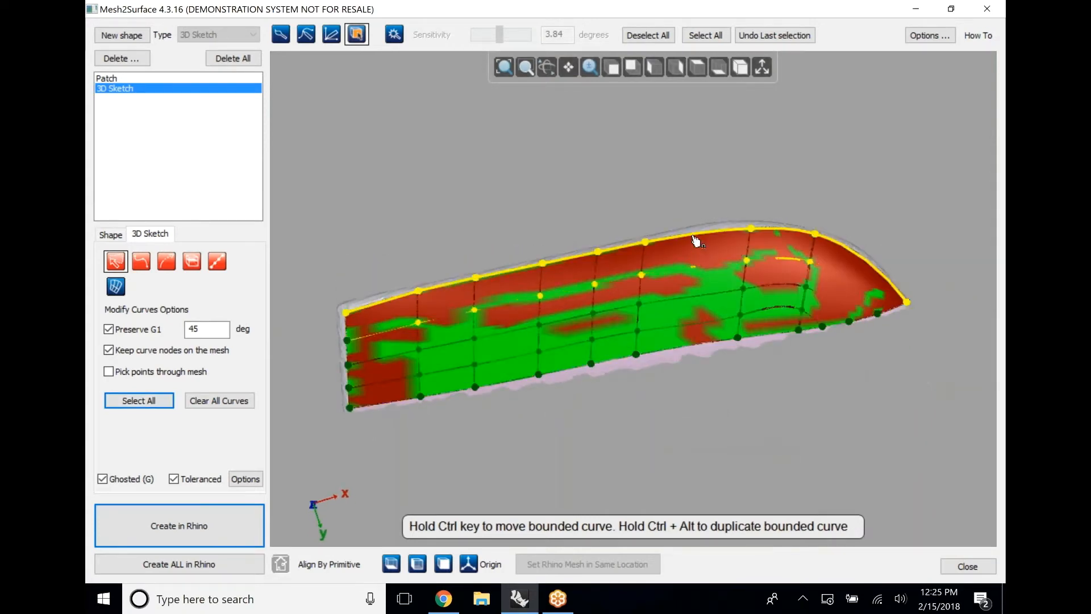
{"action": "left_click", "coordinate": [139, 401]}
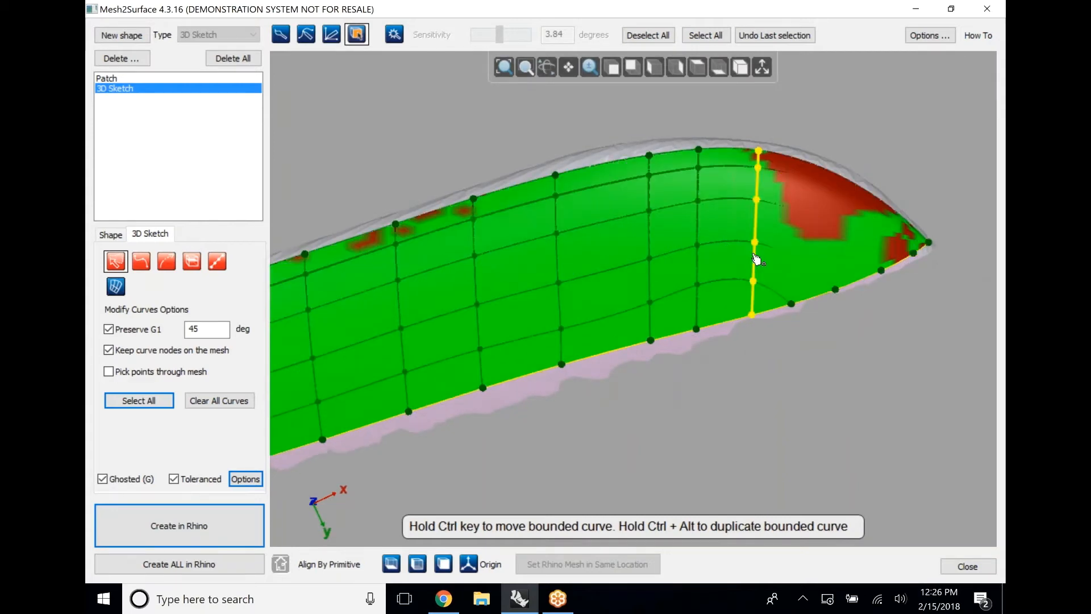
{"action": "left_click", "coordinate": [138, 400]}
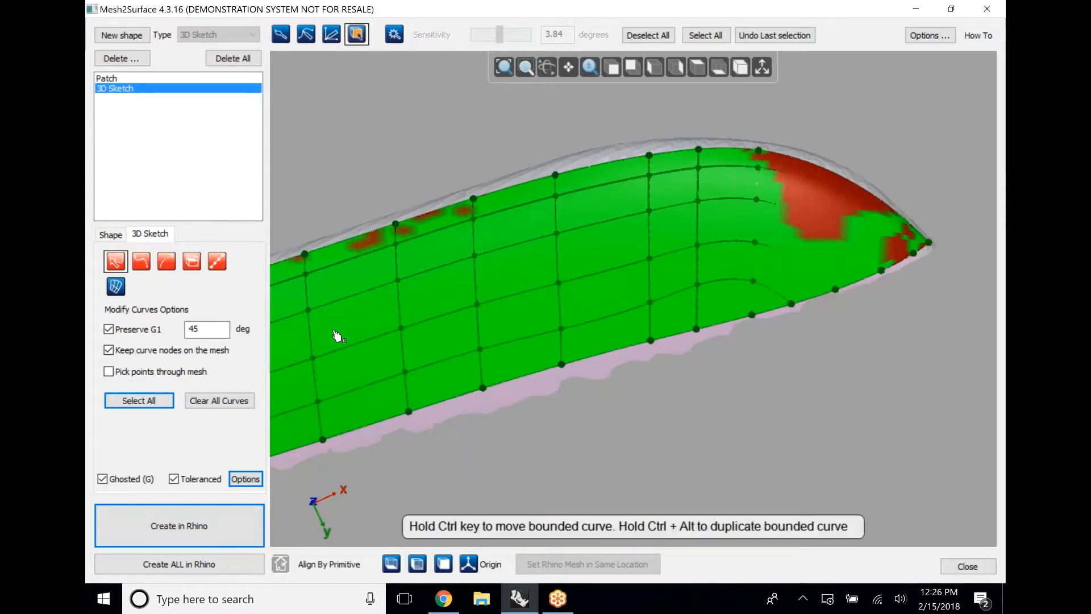
{"action": "left_click", "coordinate": [140, 260]}
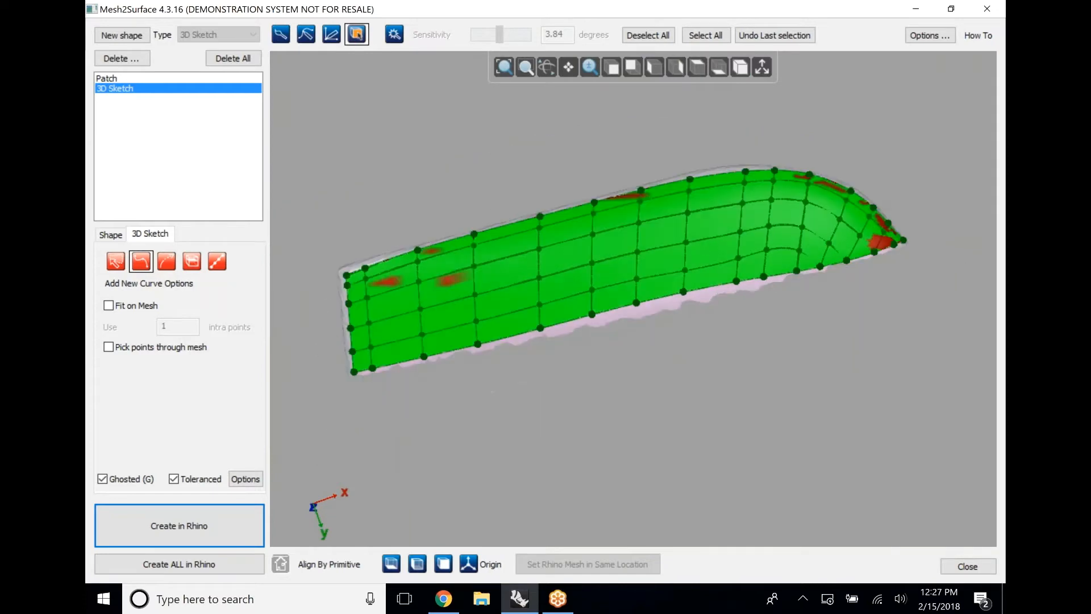
Extrapolate all sketch curves past the region's edges and start a new shape
{"action": "left_click", "coordinate": [166, 261]}
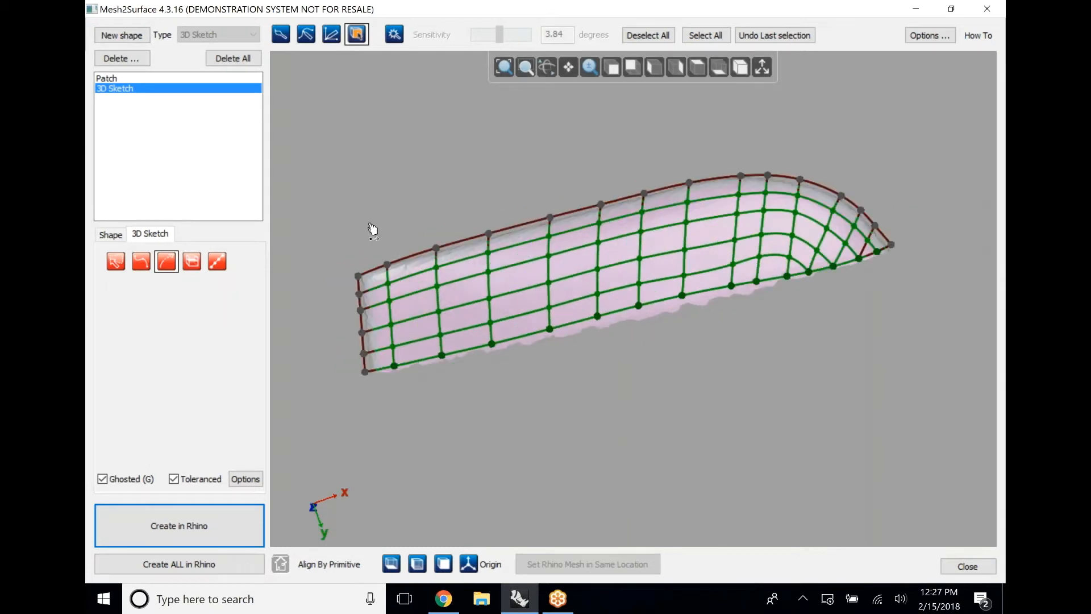
{"action": "left_click", "coordinate": [115, 261]}
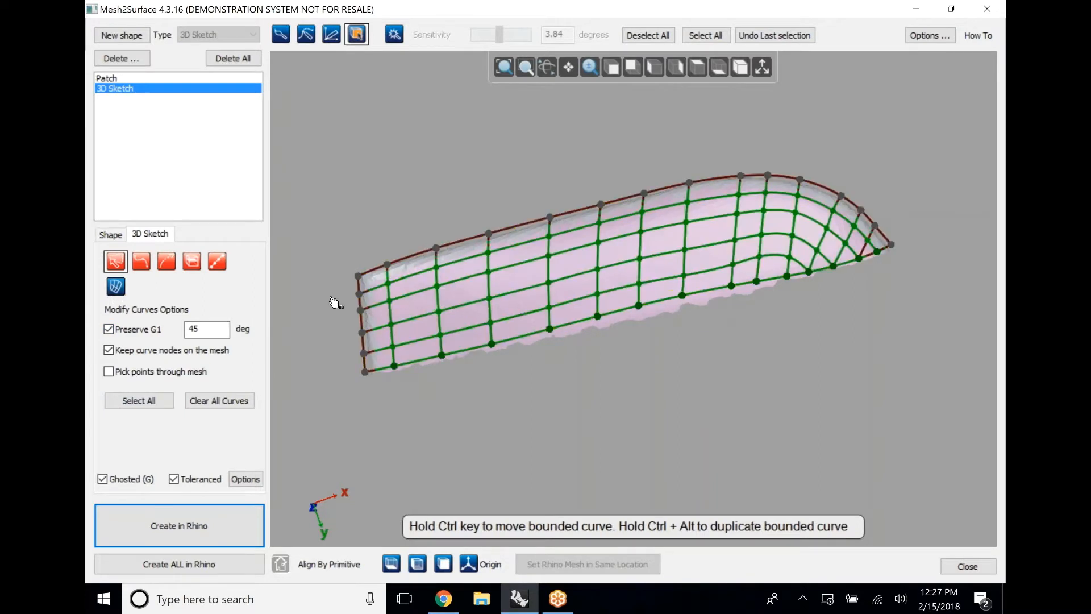
{"action": "left_click", "coordinate": [137, 400]}
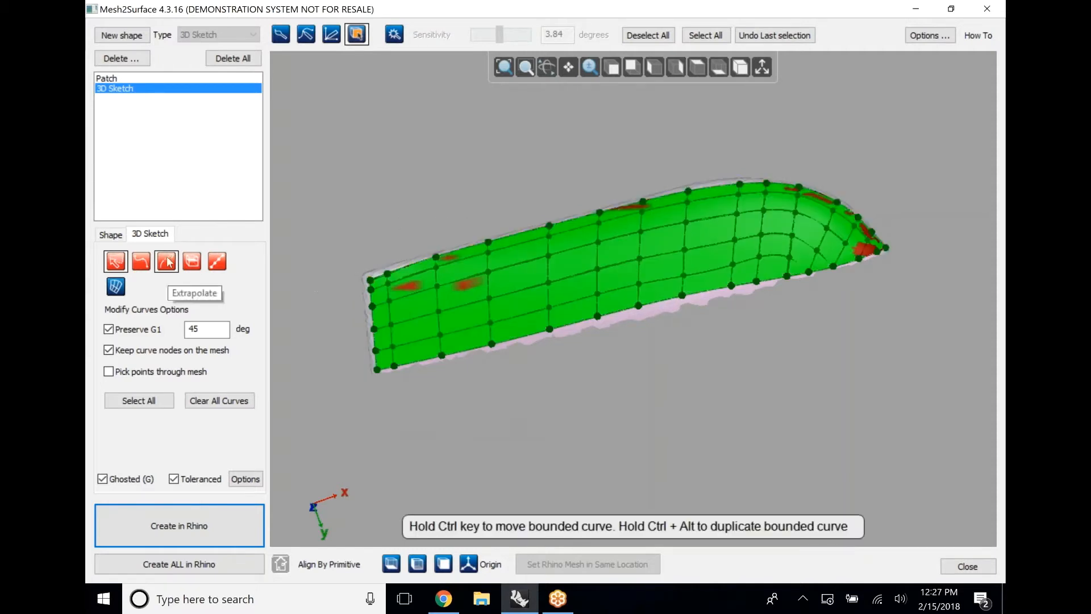
{"action": "left_click", "coordinate": [166, 261]}
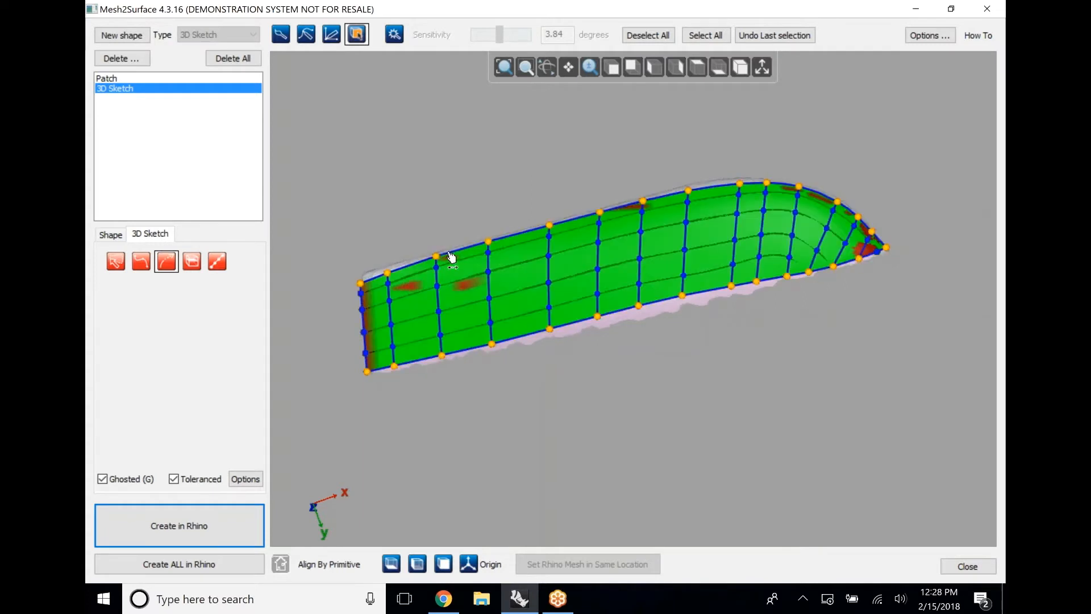
{"action": "left_click", "coordinate": [646, 35]}
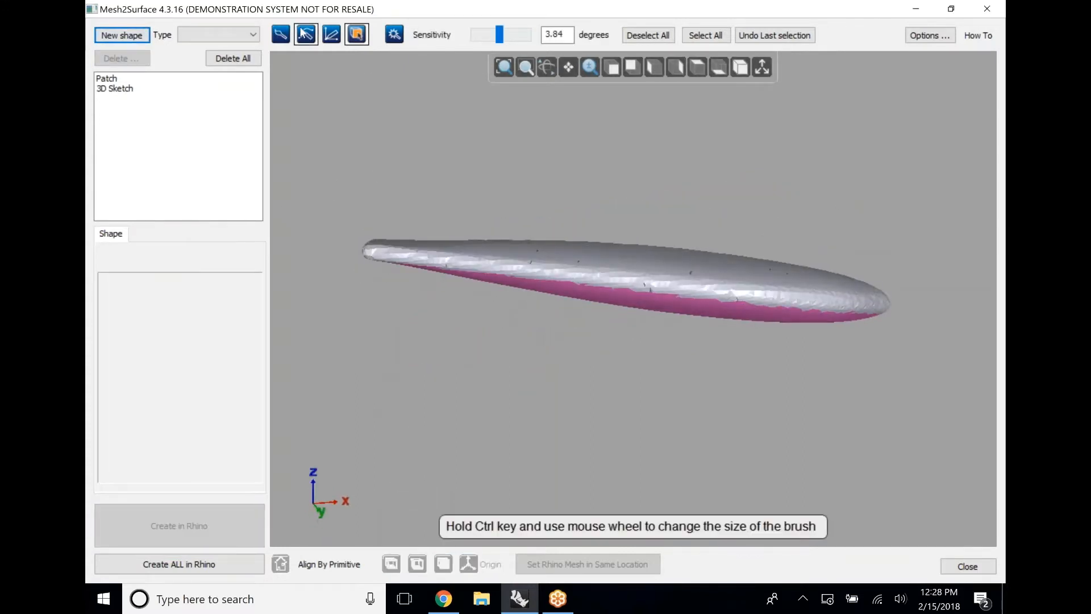
Paint the scan's top edge band and make it an Extruded shape
{"action": "left_click", "coordinate": [331, 35]}
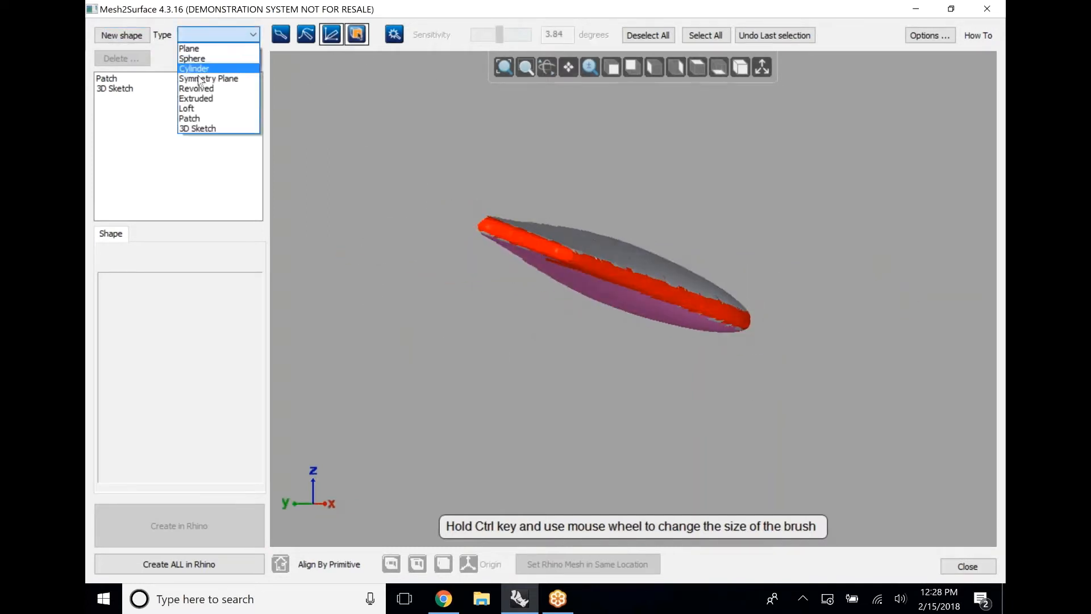
{"action": "left_click", "coordinate": [196, 98]}
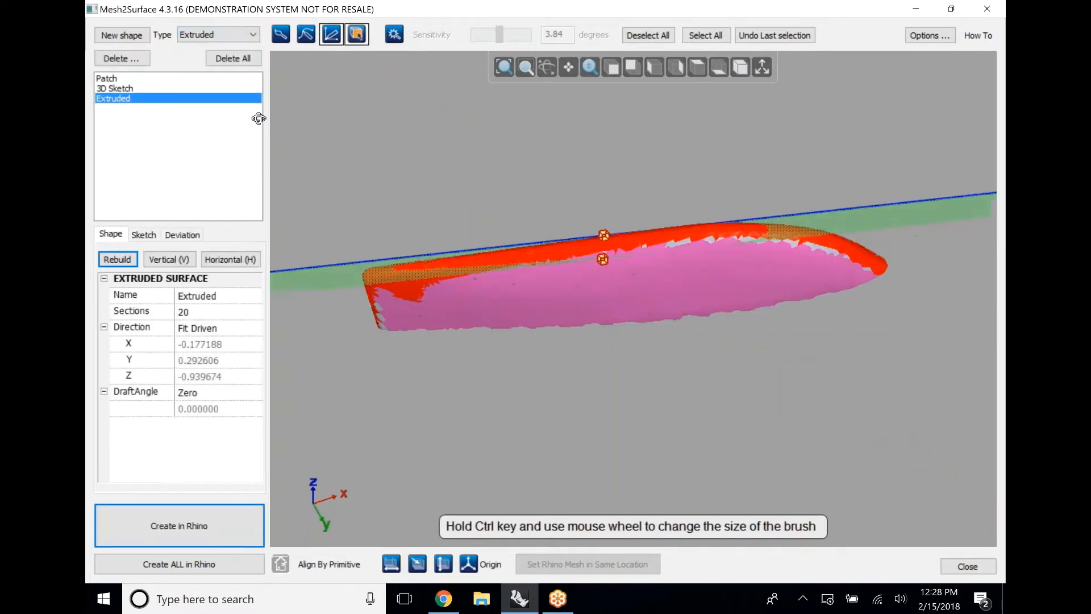
{"action": "left_click", "coordinate": [144, 234]}
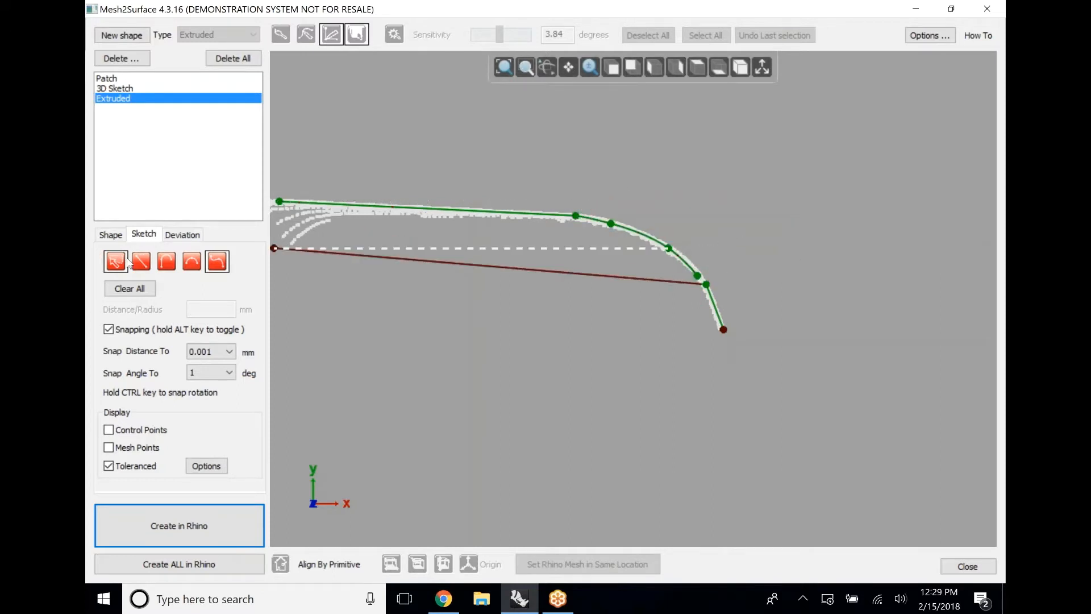
Trace the extrusion profile as a curved section joined to a straight top-edge line
{"action": "left_click", "coordinate": [116, 261]}
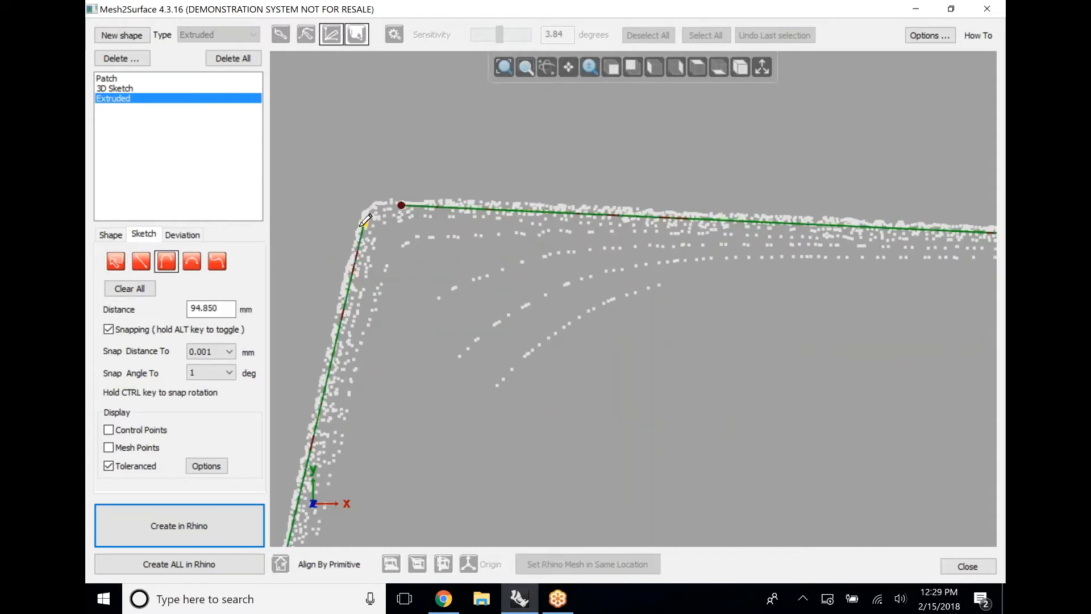
{"action": "left_click", "coordinate": [373, 222]}
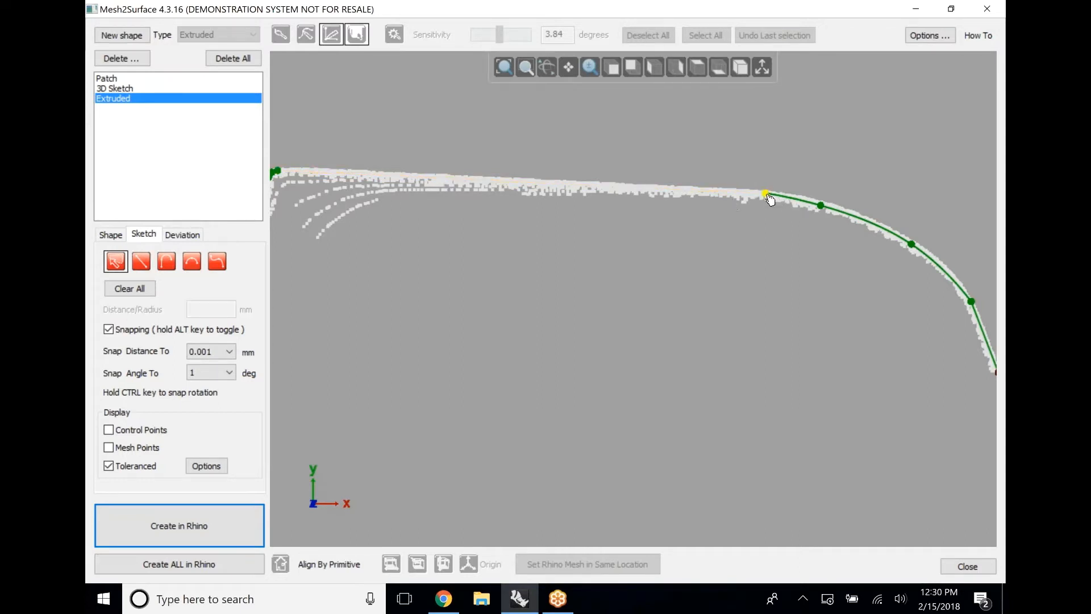
{"action": "left_click", "coordinate": [166, 260]}
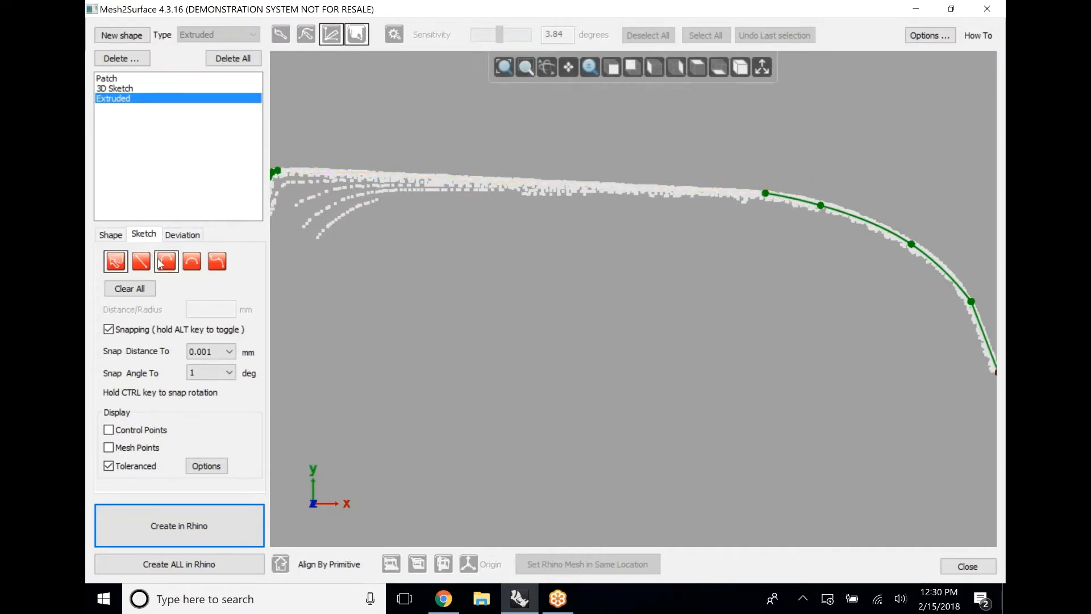
{"action": "left_click", "coordinate": [140, 261]}
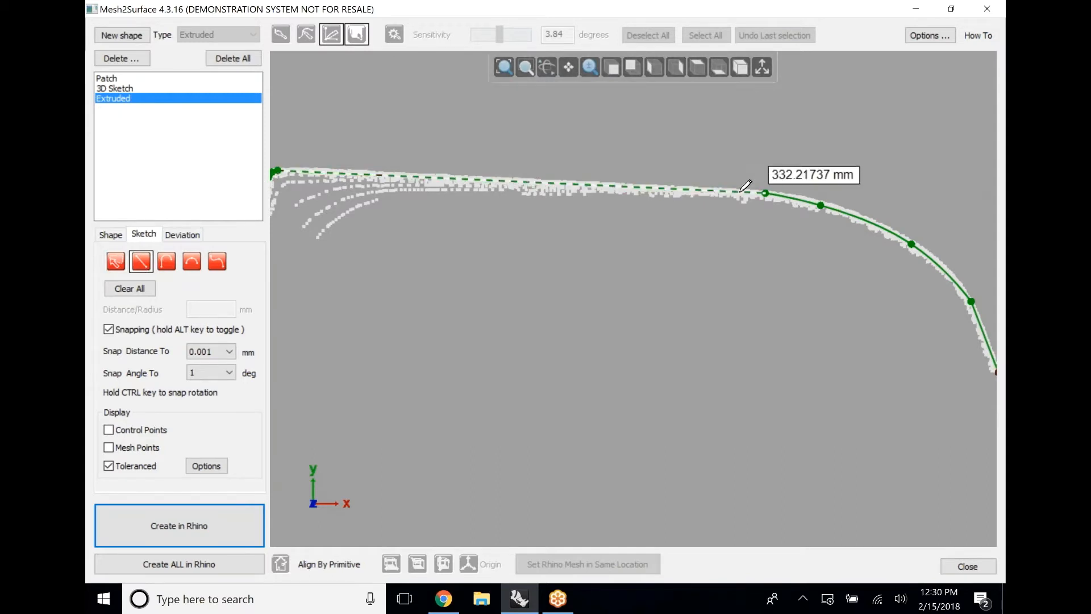
{"action": "left_click", "coordinate": [763, 193]}
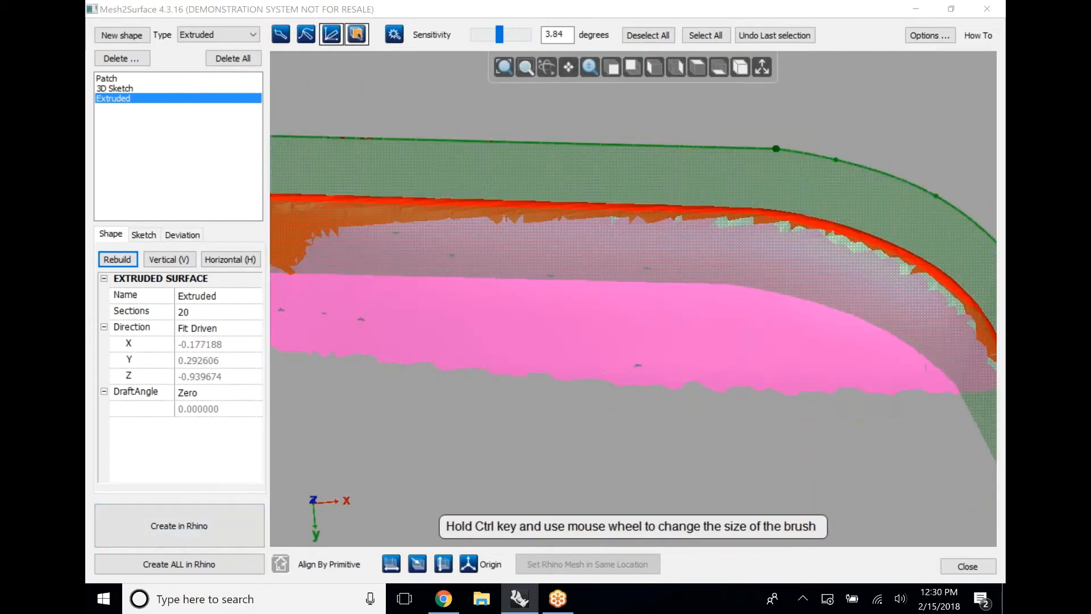
Add a new shape with type Plane fitted through the part's middle
{"action": "left_click", "coordinate": [115, 88]}
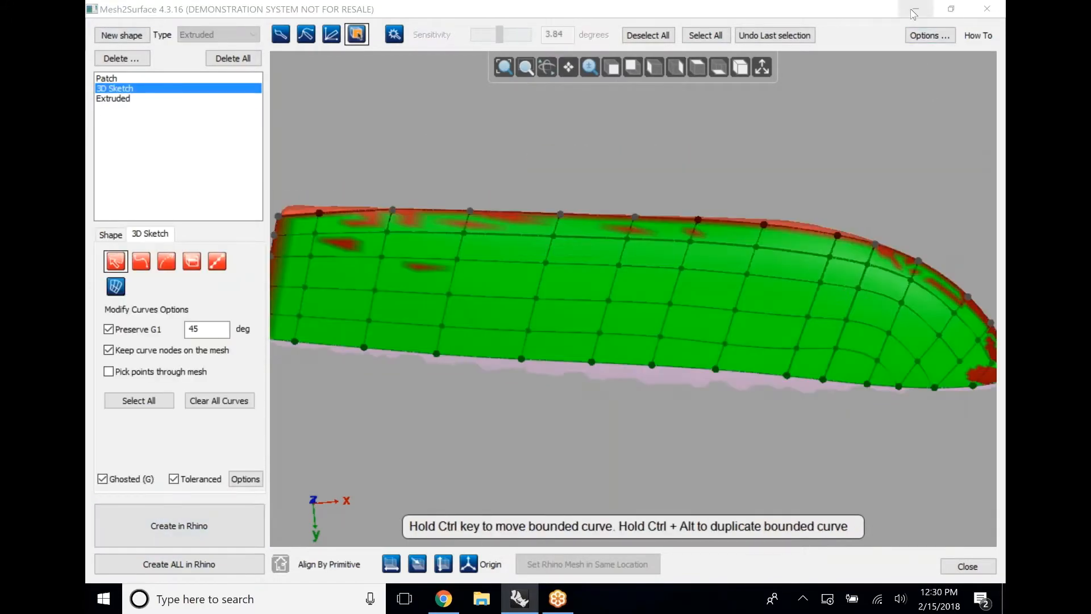
{"action": "left_click", "coordinate": [178, 525]}
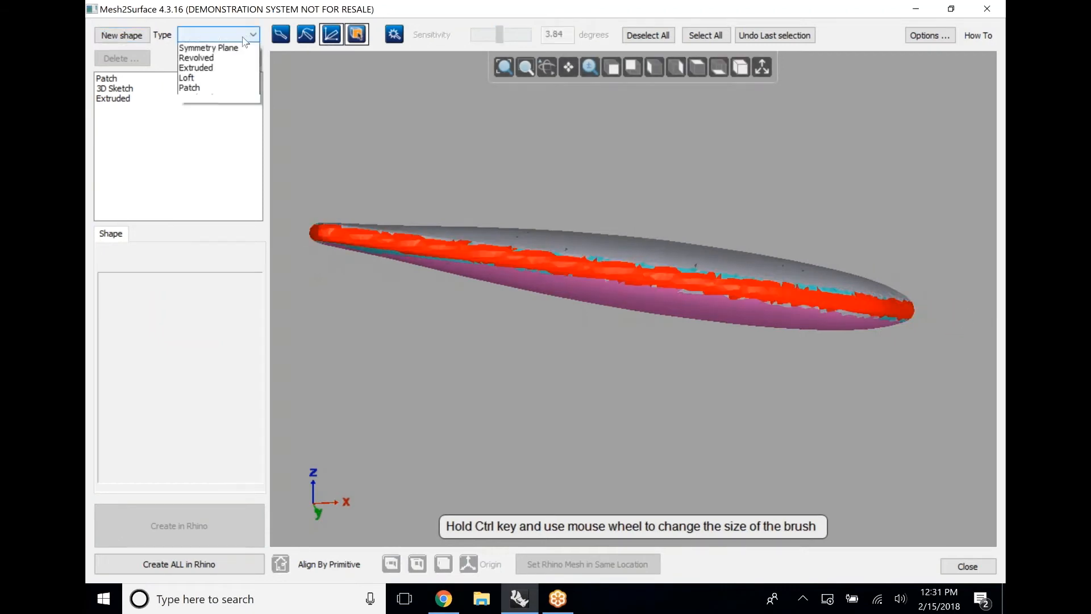
{"action": "left_click", "coordinate": [202, 34]}
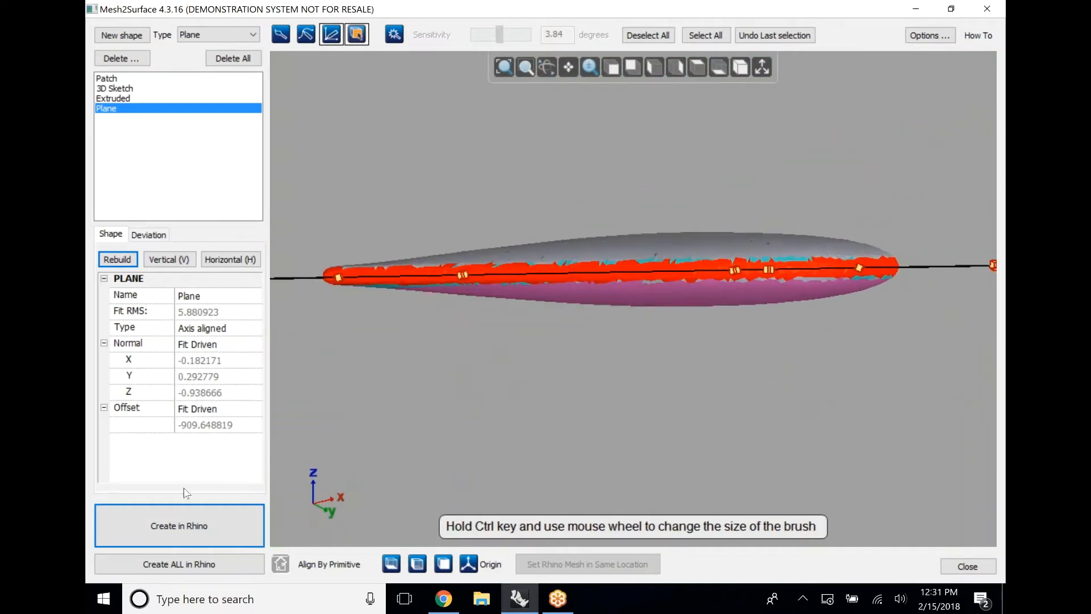
{"action": "mouse_move", "coordinate": [206, 550]}
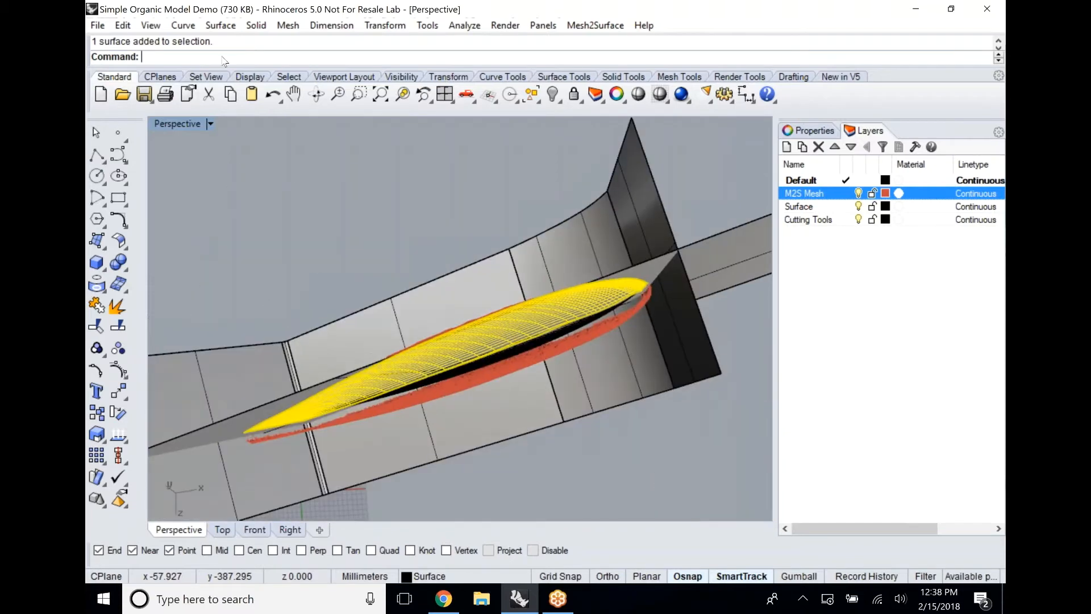
{"action": "mouse_move", "coordinate": [427, 25]}
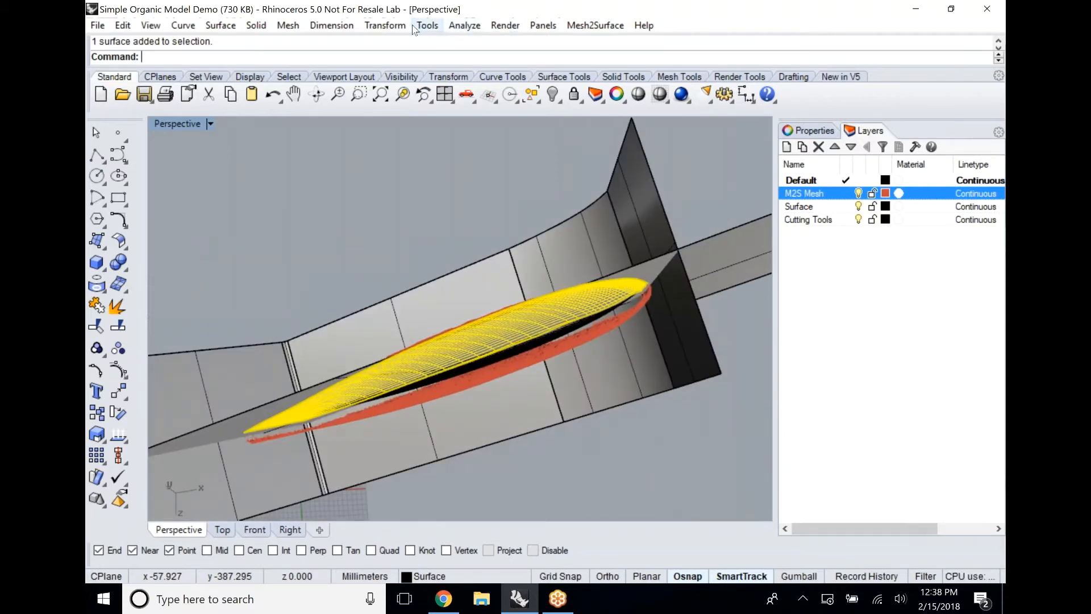
Mirror the upper surface across the symmetry plane and bring back the layer list
{"action": "left_click", "coordinate": [464, 25]}
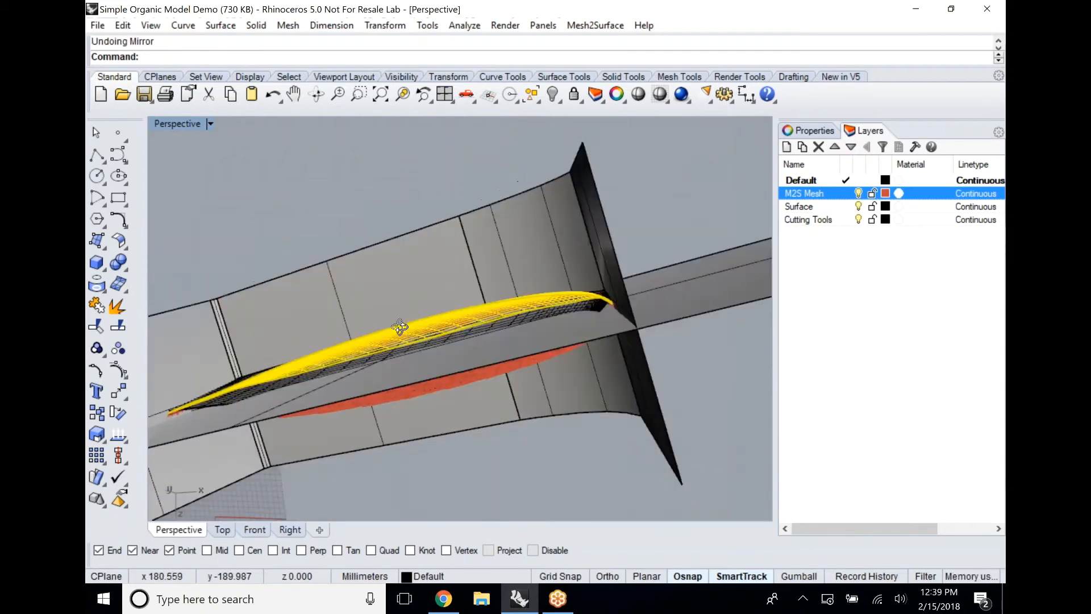
{"action": "left_click", "coordinate": [385, 25]}
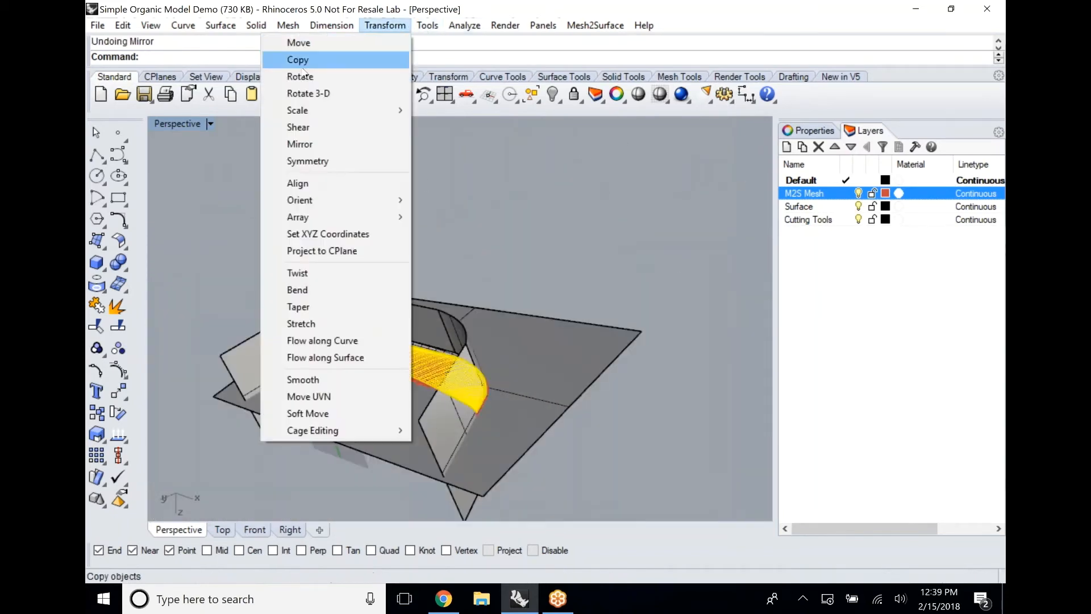
{"action": "left_click", "coordinate": [300, 144]}
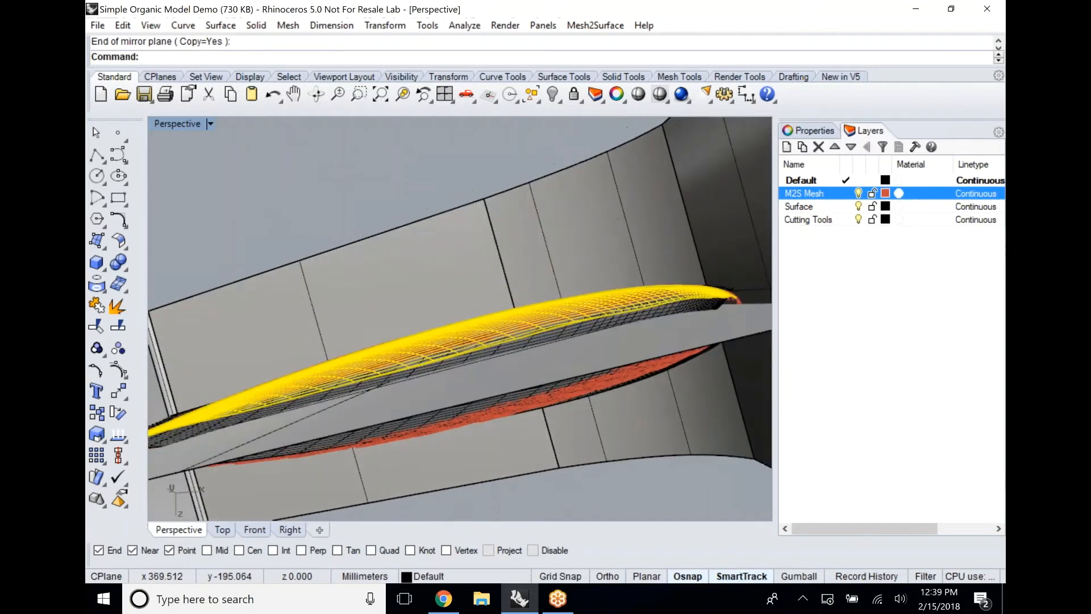
{"action": "key", "text": "Delete"}
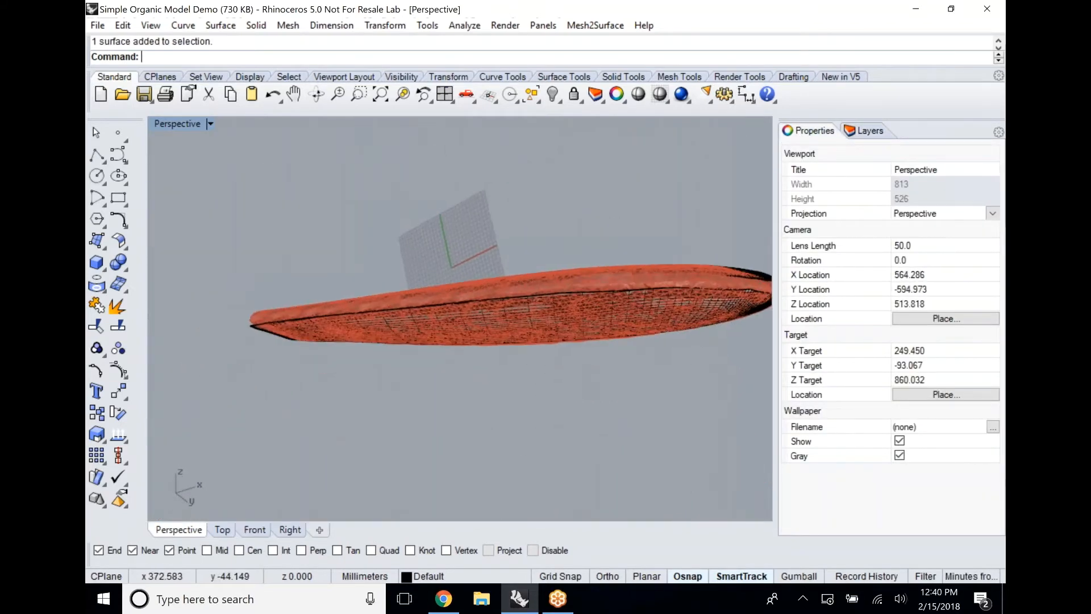
{"action": "left_click", "coordinate": [868, 130]}
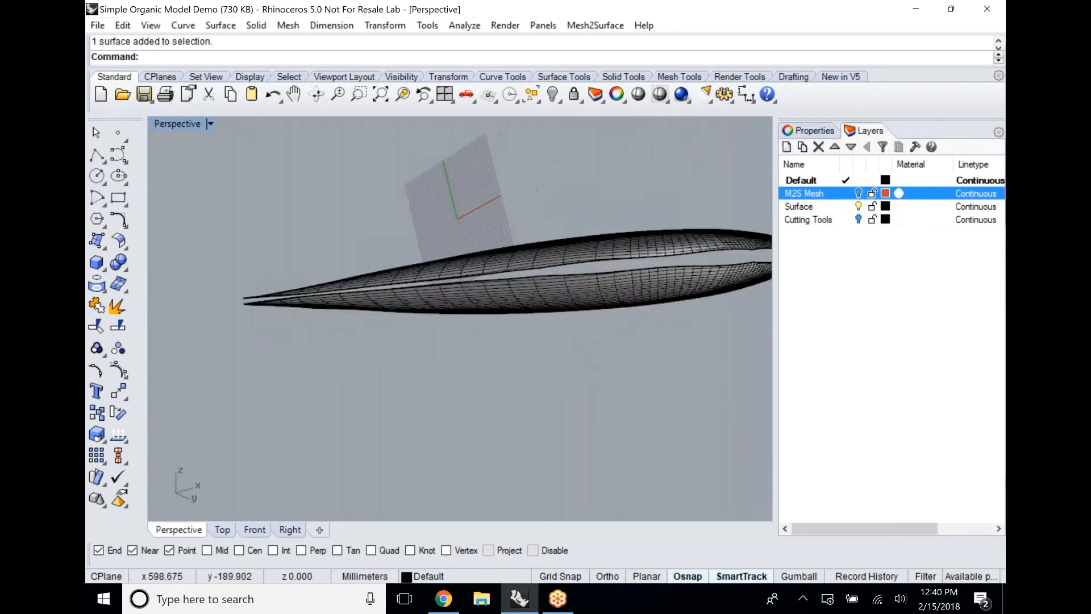
Blend surfaces between the two halves' edges to close the gap at the tip
{"action": "left_click", "coordinate": [220, 25]}
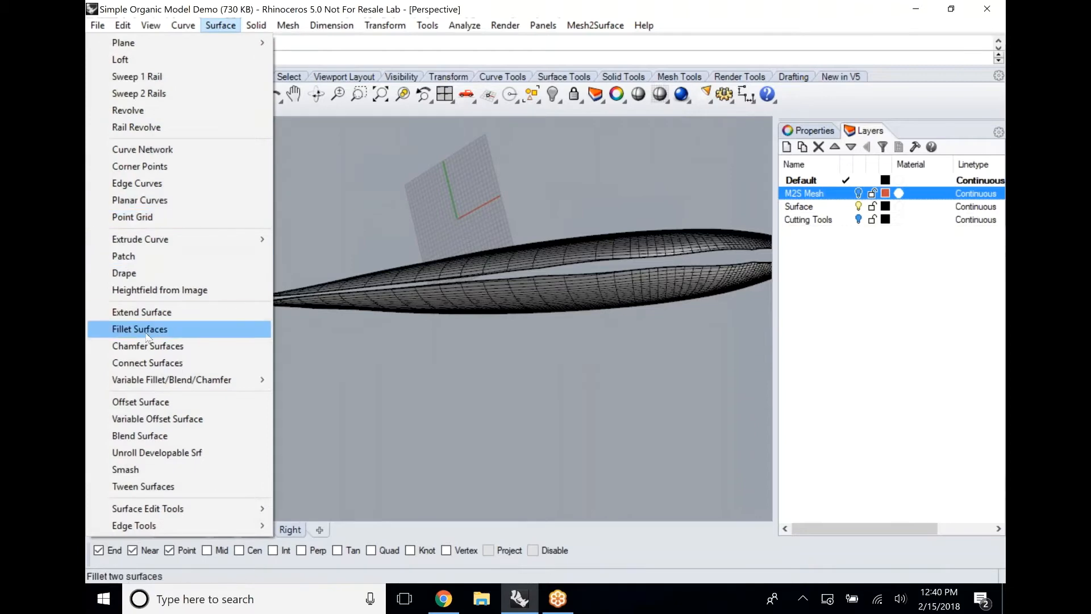
{"action": "left_click", "coordinate": [140, 329]}
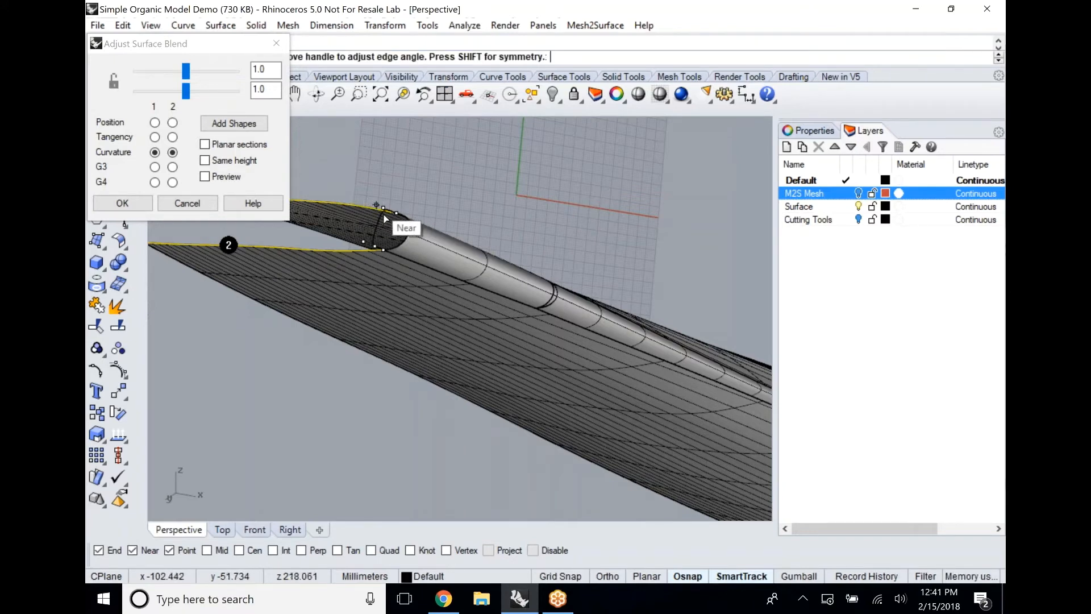
{"action": "left_click", "coordinate": [121, 203]}
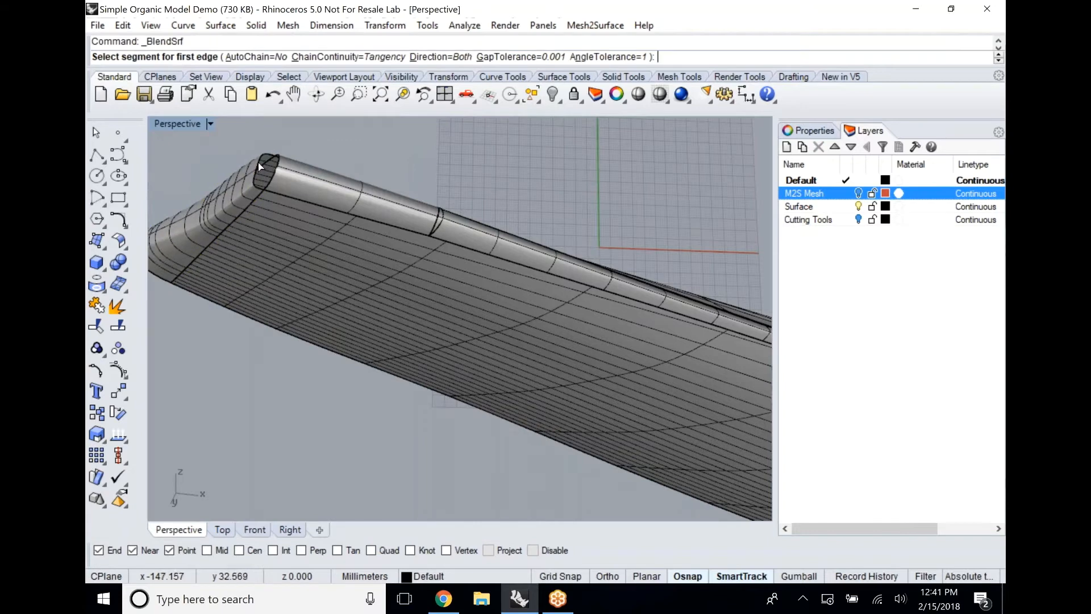
{"action": "left_click", "coordinate": [261, 167]}
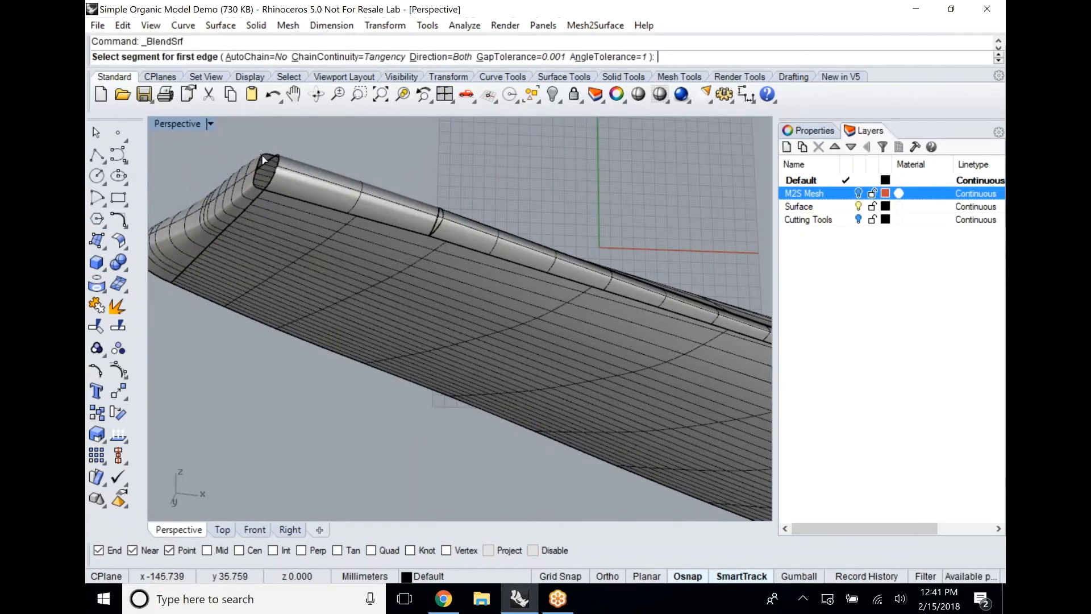
{"action": "left_click", "coordinate": [264, 160]}
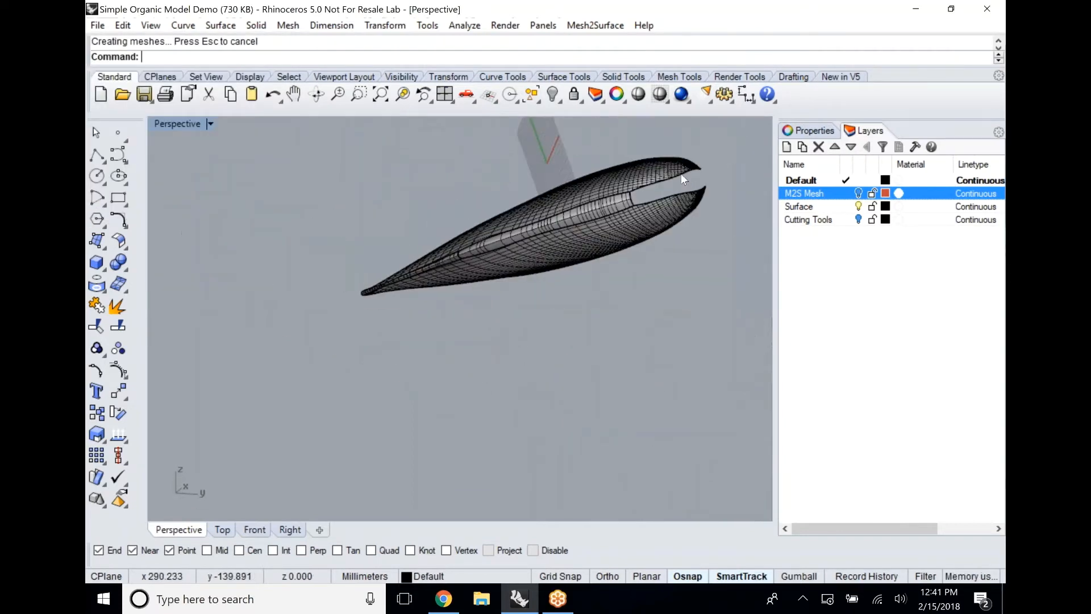
{"action": "left_click", "coordinate": [682, 197]}
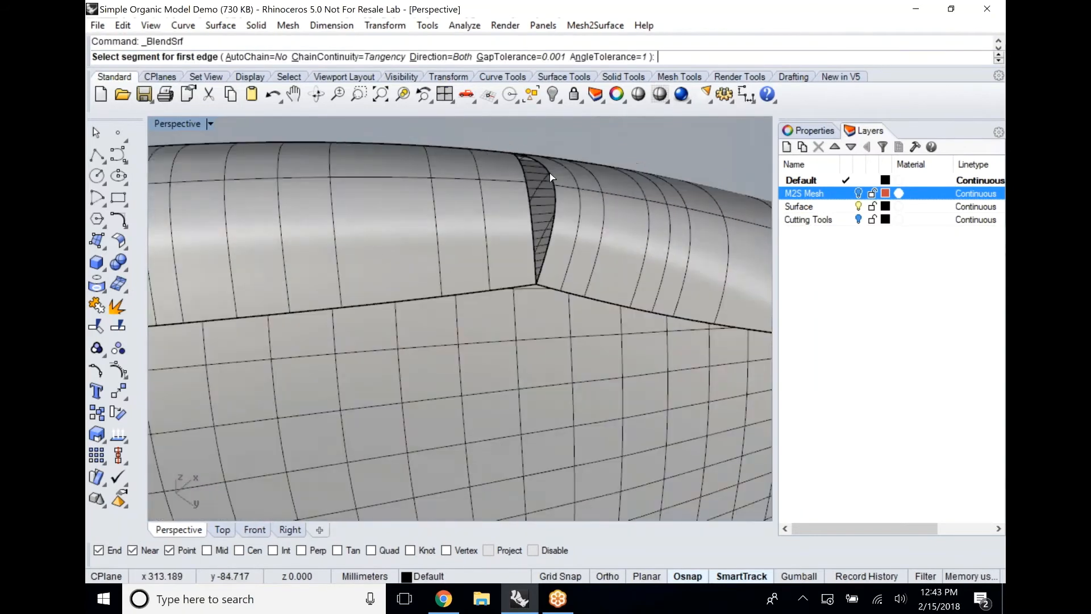
{"action": "left_click", "coordinate": [549, 177]}
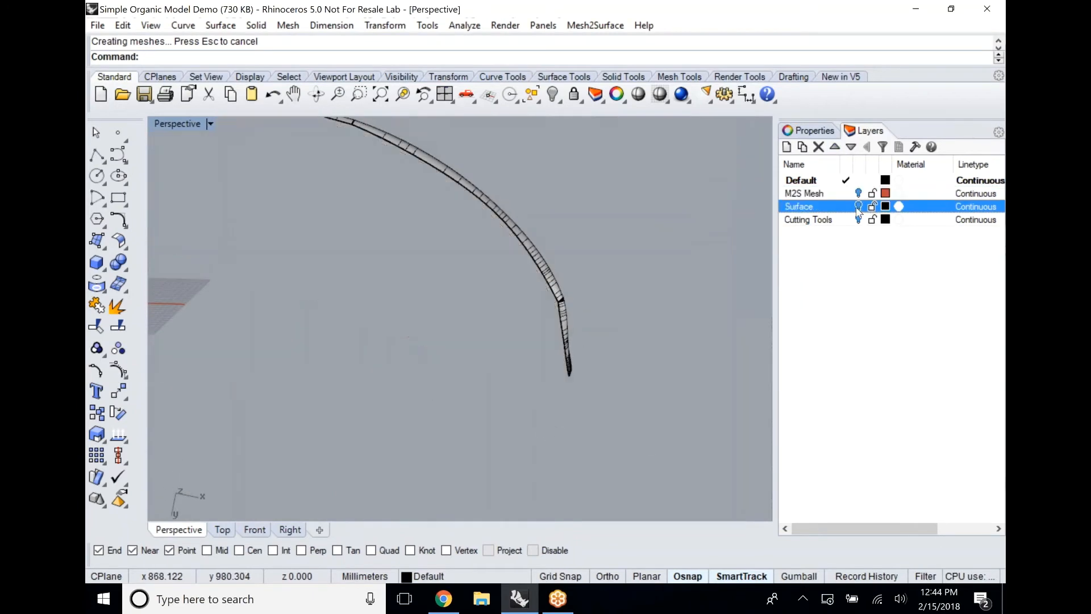
Turn the M2S Mesh layer back on and make Surface the active layer
{"action": "left_click", "coordinate": [859, 193]}
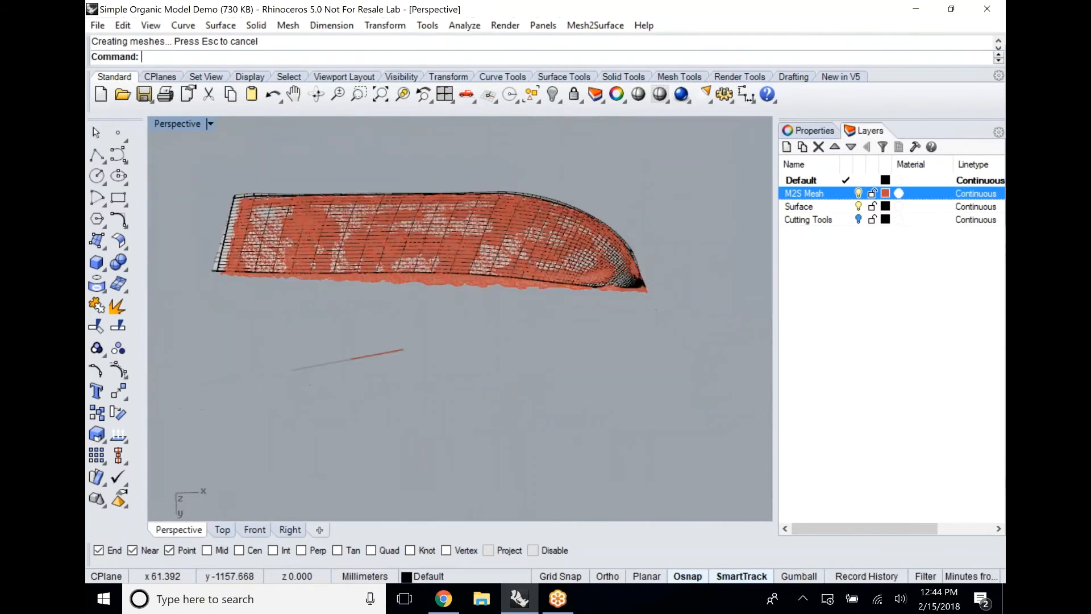
{"action": "left_click", "coordinate": [799, 206]}
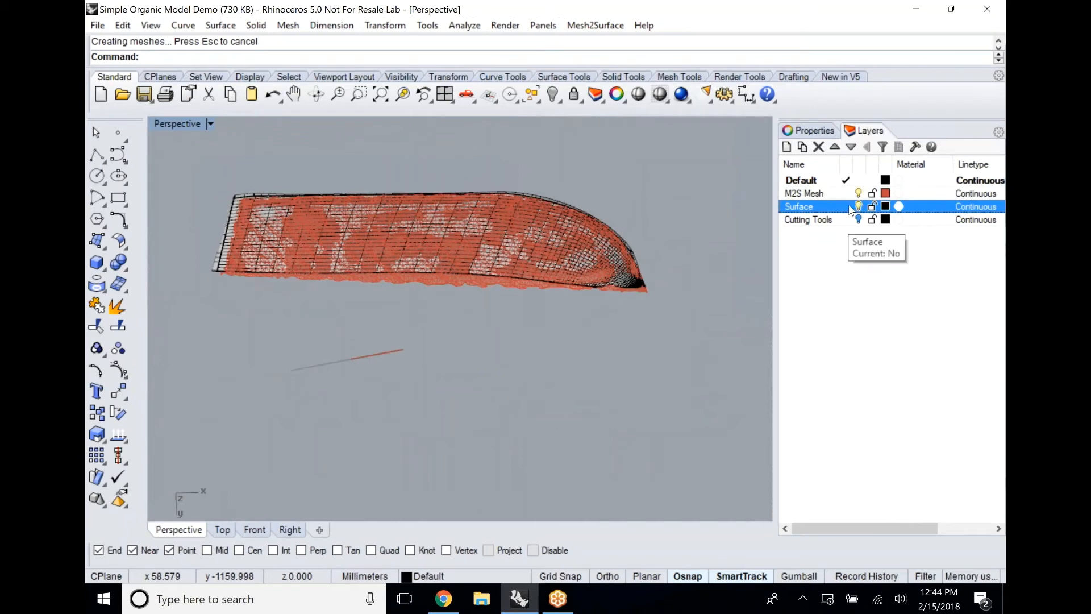
{"action": "mouse_move", "coordinate": [689, 250]}
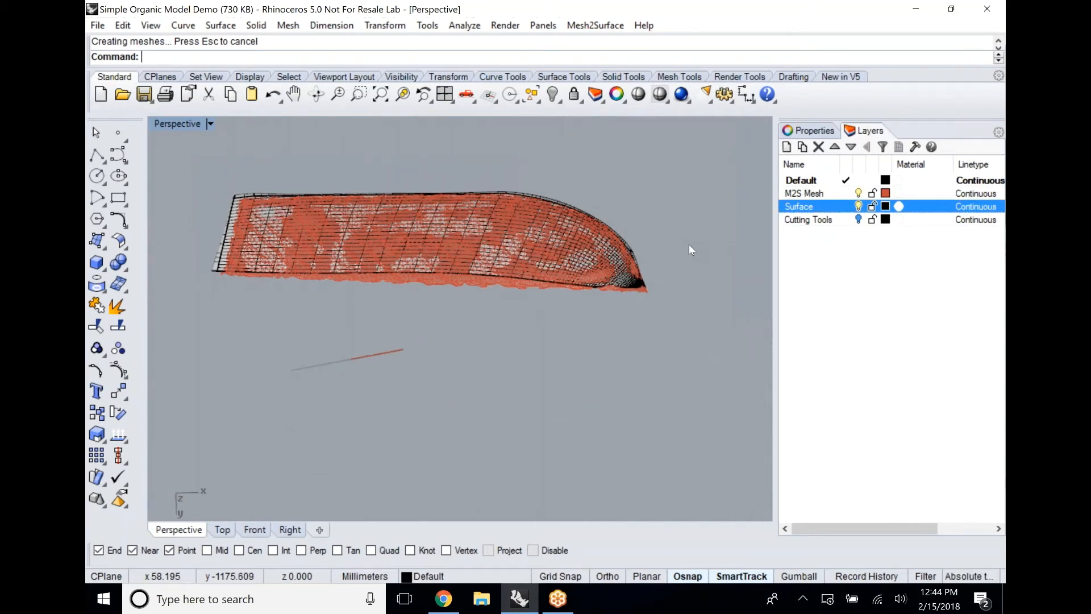
{"action": "left_click", "coordinate": [595, 25]}
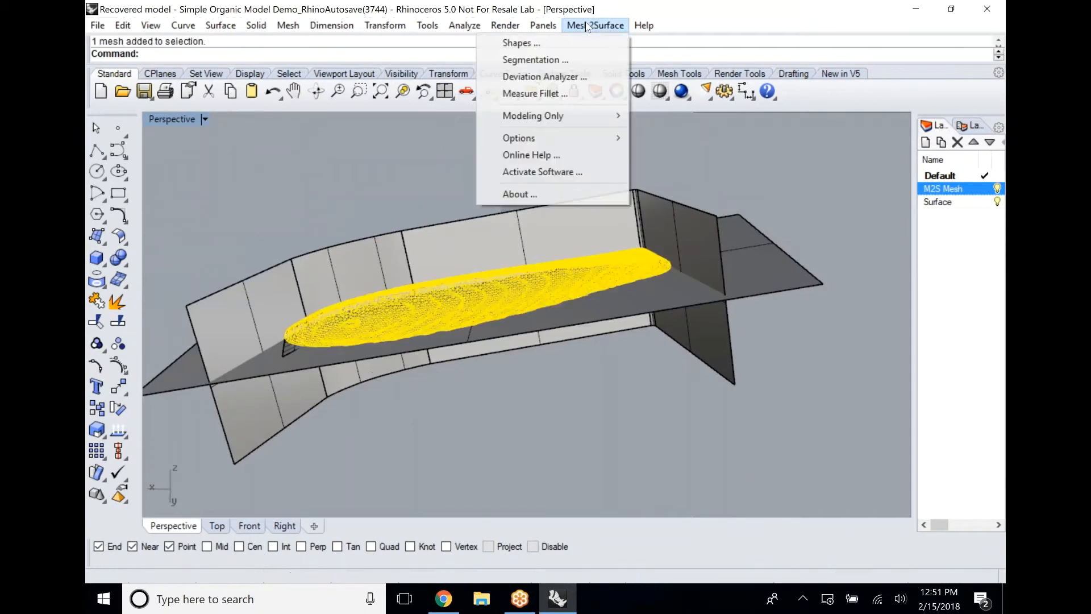
Align the scan to the fitted Plane, keeping existing shapes, and confirm reorientation
{"action": "left_click", "coordinate": [521, 42]}
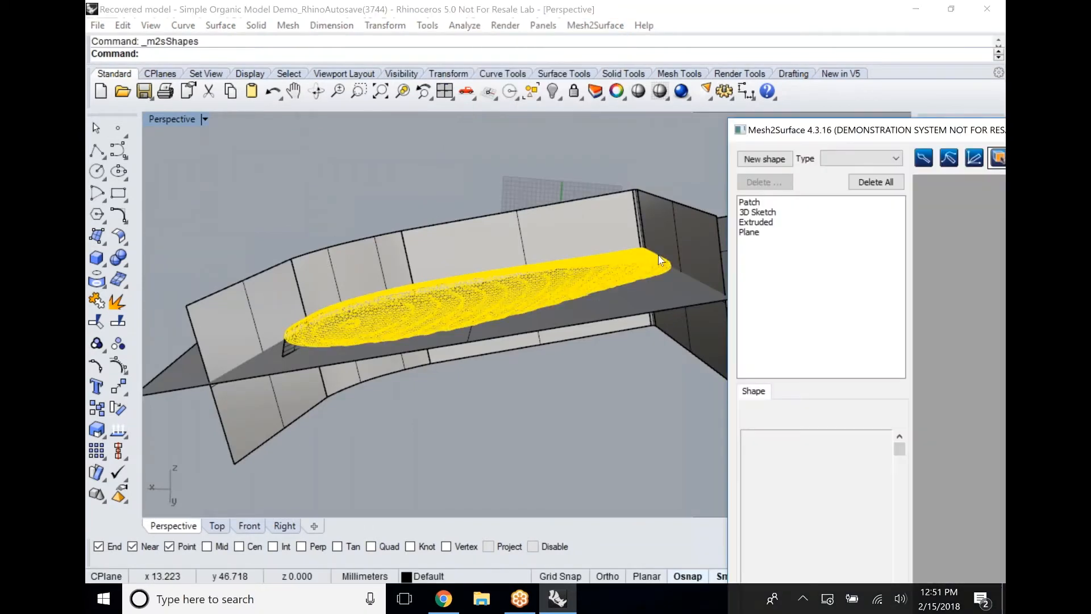
{"action": "left_click", "coordinate": [964, 50]}
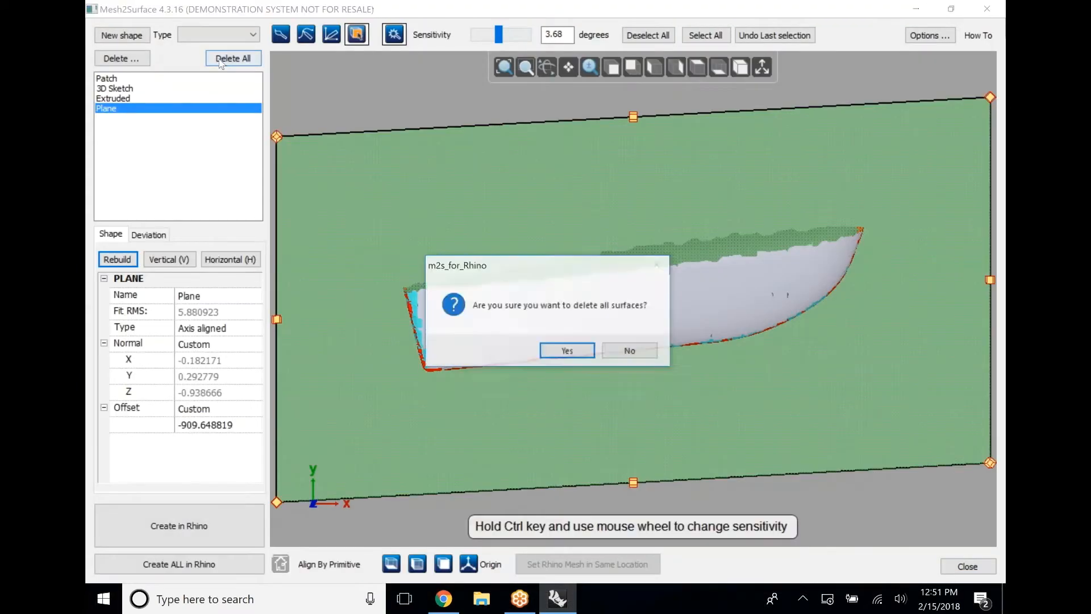
{"action": "left_click", "coordinate": [112, 99]}
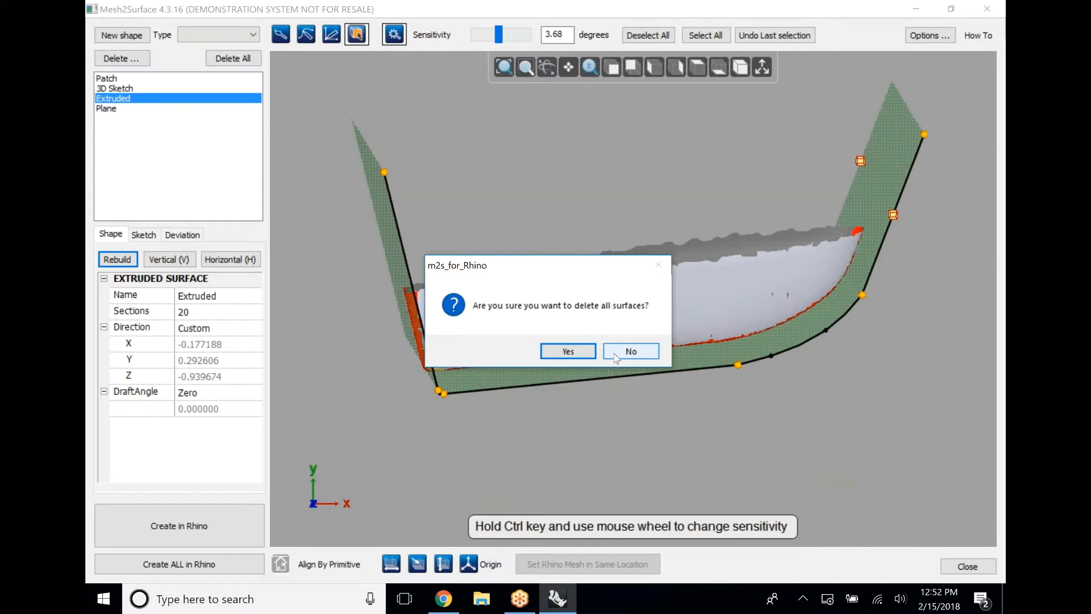
{"action": "left_click", "coordinate": [630, 351]}
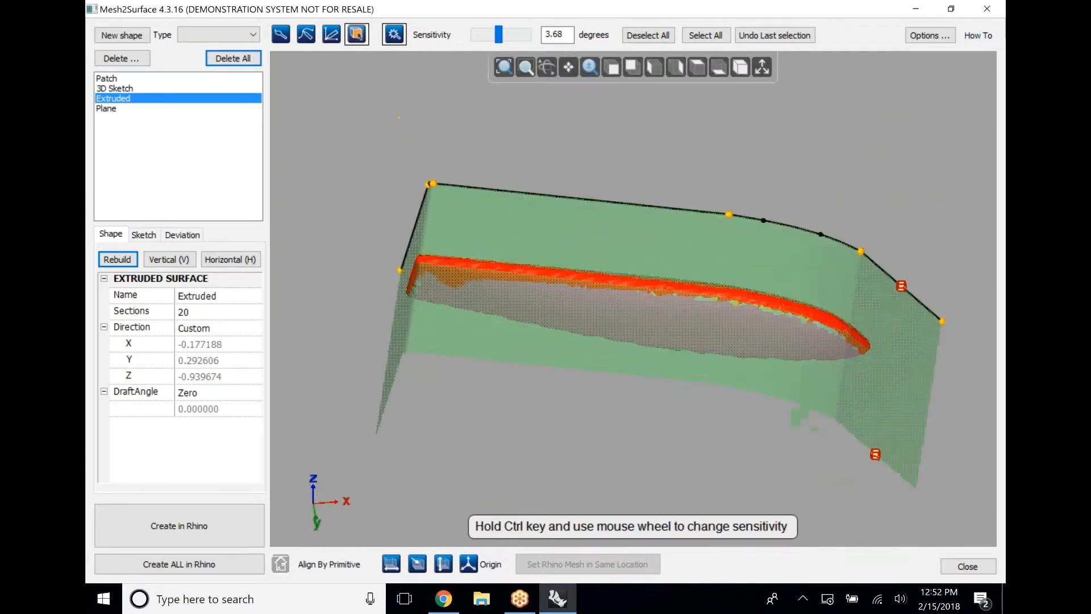
{"action": "left_click", "coordinate": [106, 108]}
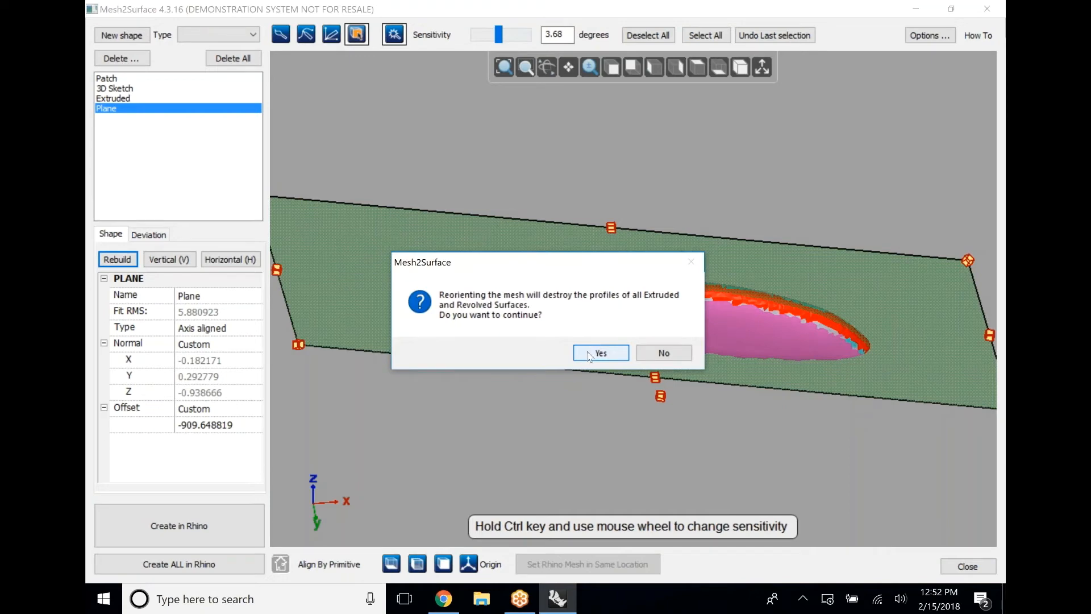
{"action": "left_click", "coordinate": [600, 353]}
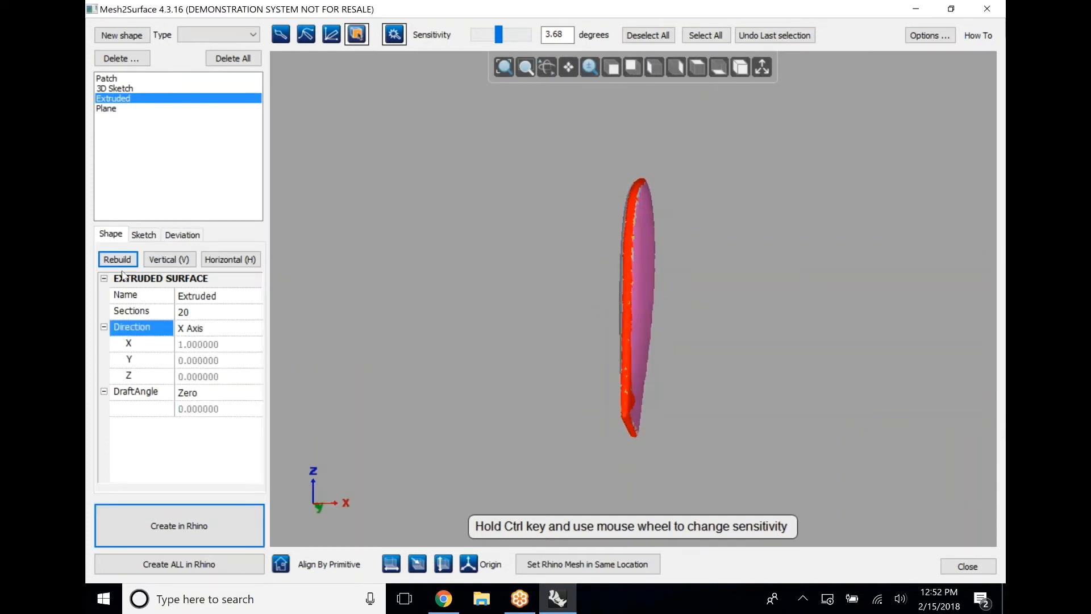
Redraw the extruded profile's lines and spline along the reoriented section outline, adjusting curve points
{"action": "left_click", "coordinate": [144, 234]}
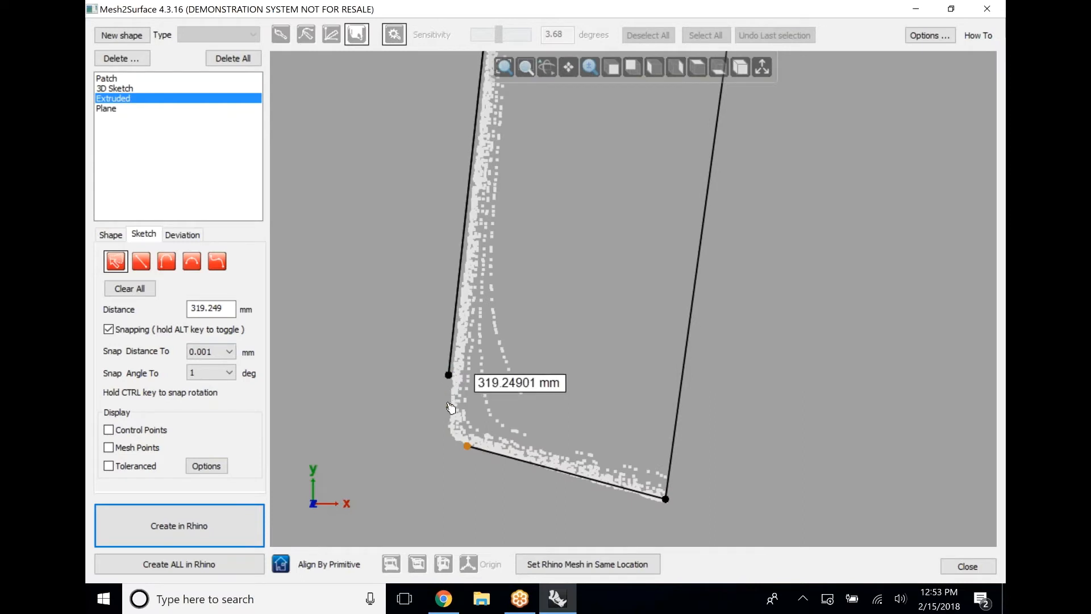
{"action": "left_click", "coordinate": [165, 261]}
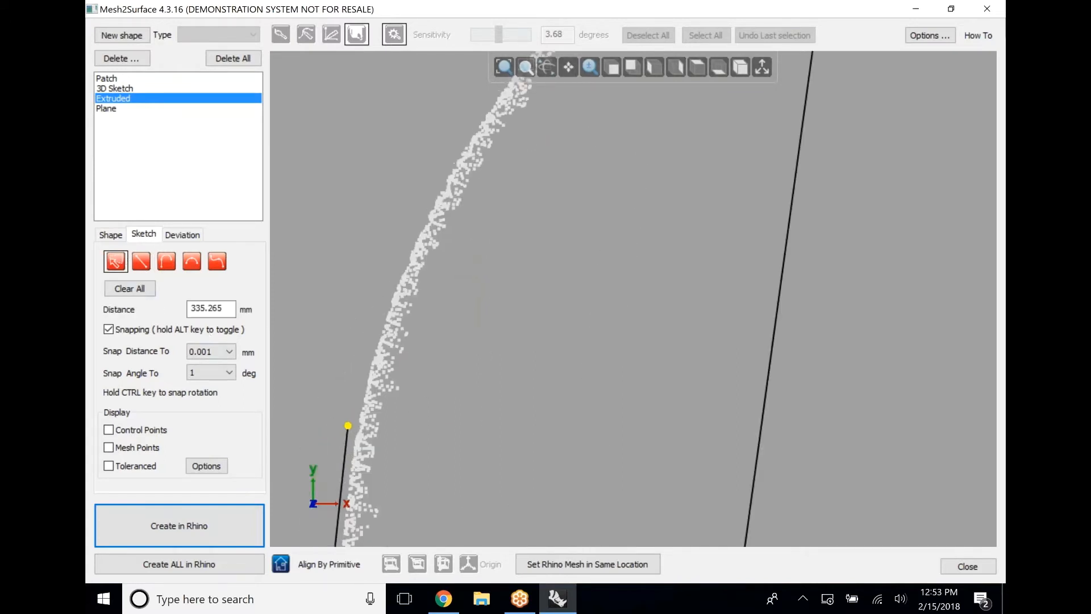
{"action": "left_click", "coordinate": [217, 261]}
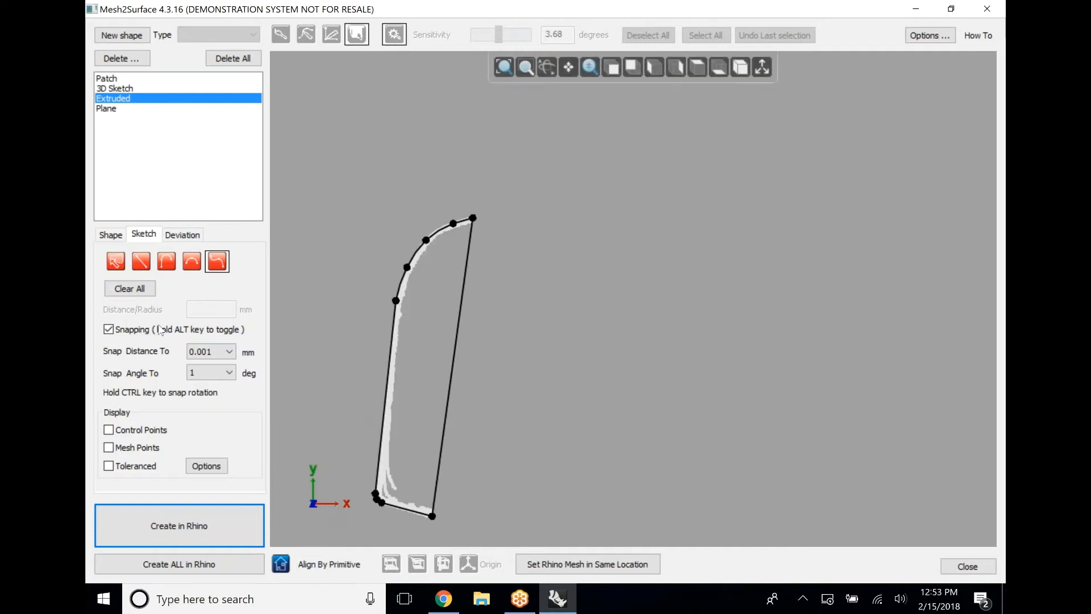
{"action": "left_click", "coordinate": [110, 235]}
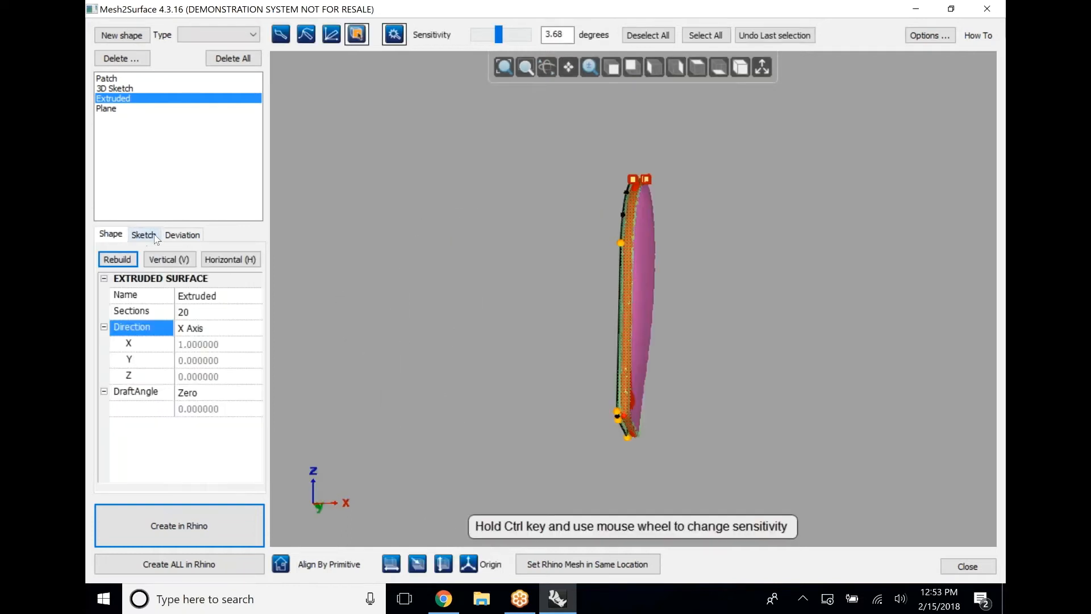
{"action": "left_click", "coordinate": [143, 235]}
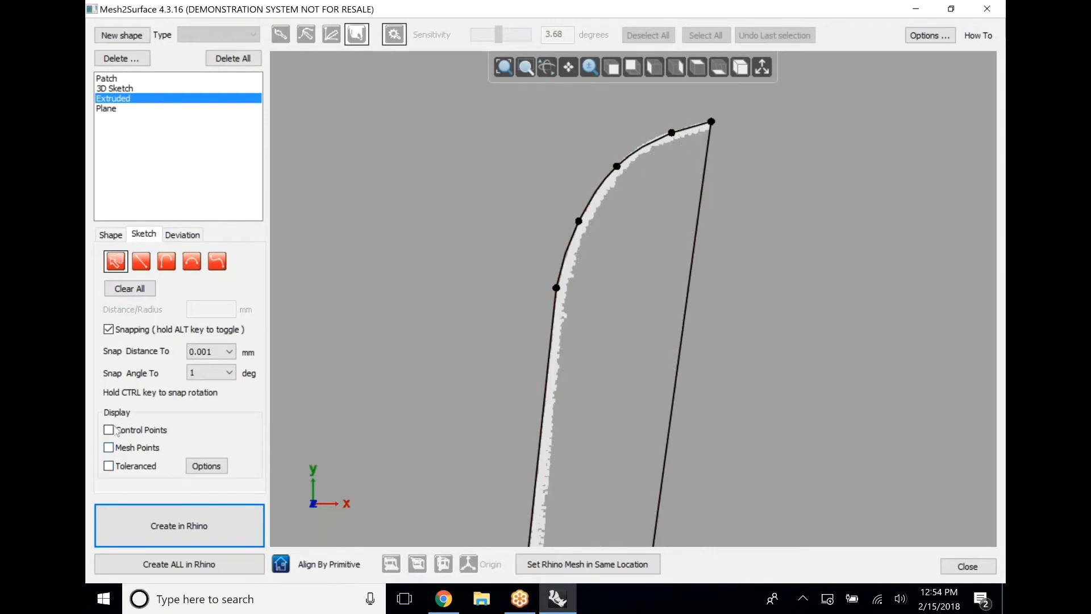
{"action": "left_click", "coordinate": [205, 466]}
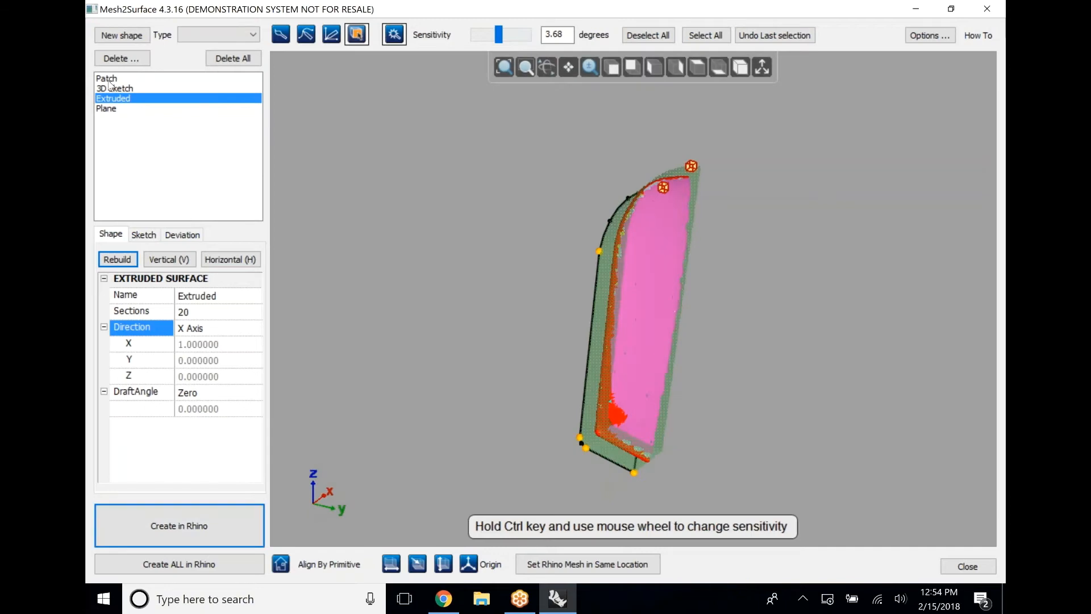
Fit a new Patch(1) surface to the scan's face and create it in Rhino
{"action": "left_click", "coordinate": [106, 78]}
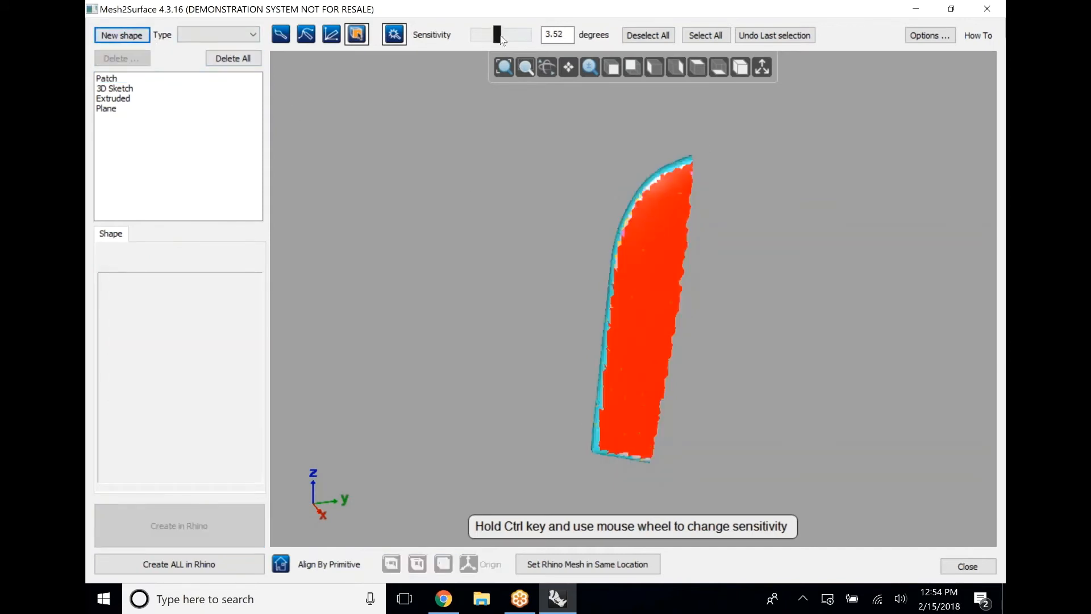
{"action": "scroll", "scroll_direction": "up", "scroll_amount": 3}
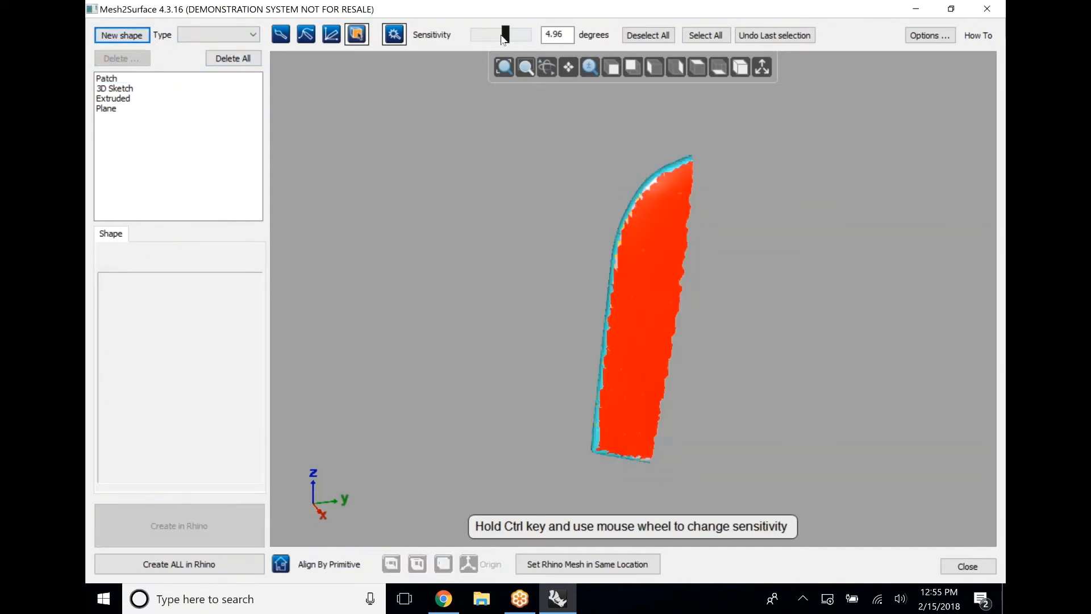
{"action": "scroll", "scroll_direction": "down", "scroll_amount": 3}
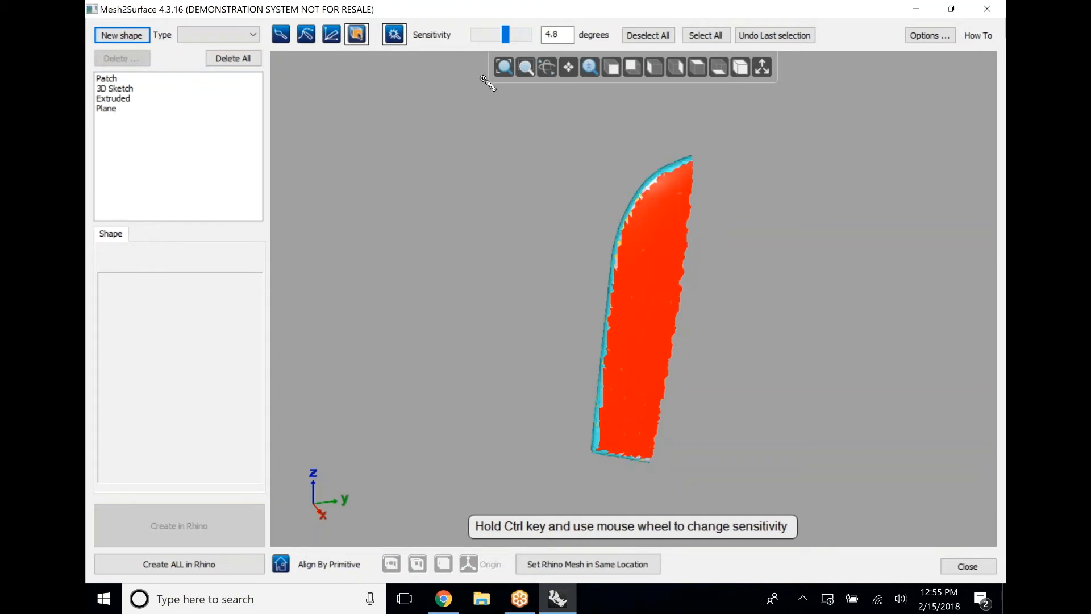
{"action": "mouse_move", "coordinate": [159, 60]}
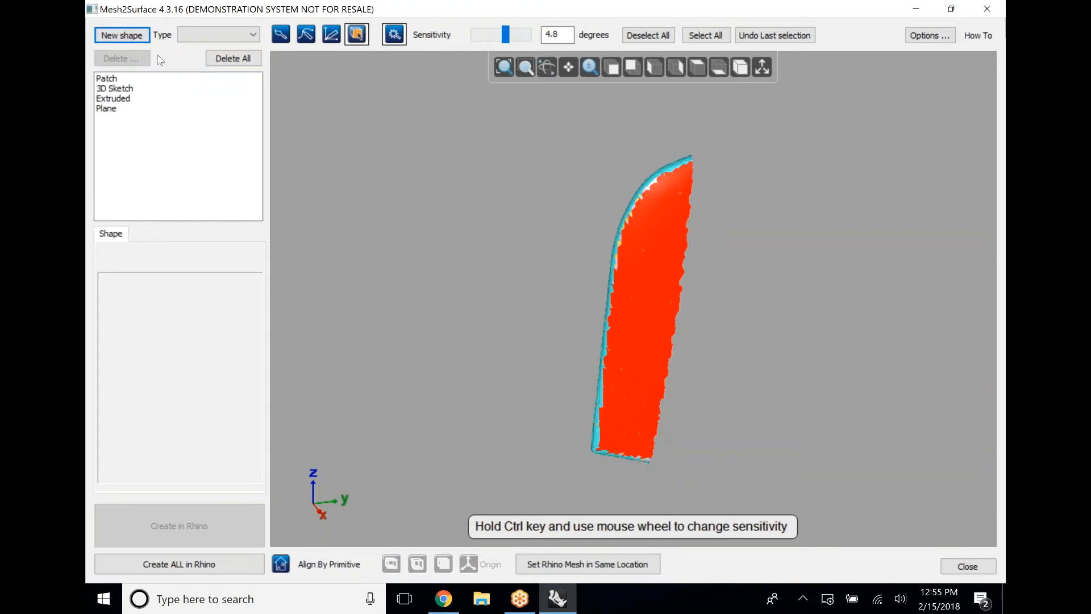
{"action": "left_click", "coordinate": [121, 35]}
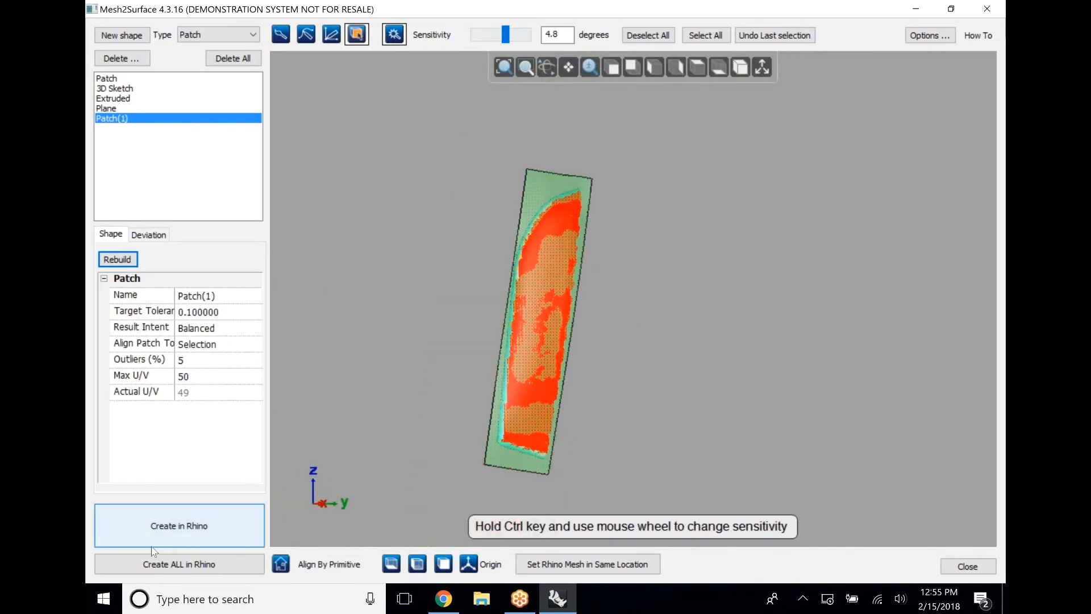
{"action": "left_click", "coordinate": [178, 525]}
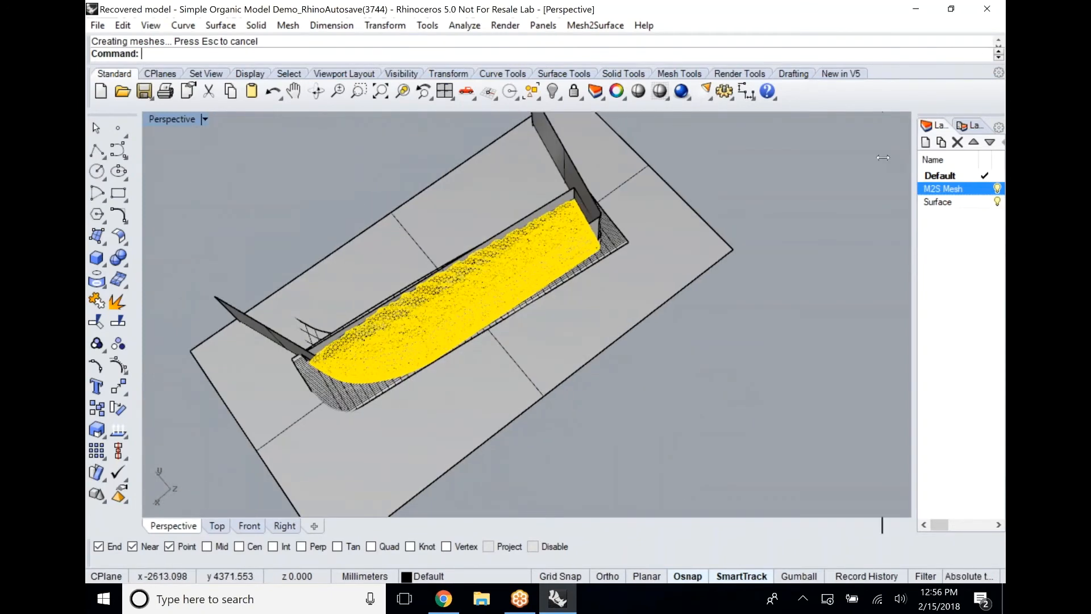
Move the fitted surfaces onto the Surface layer and pick the top patch and walls as trim cutters
{"action": "left_click", "coordinate": [937, 201]}
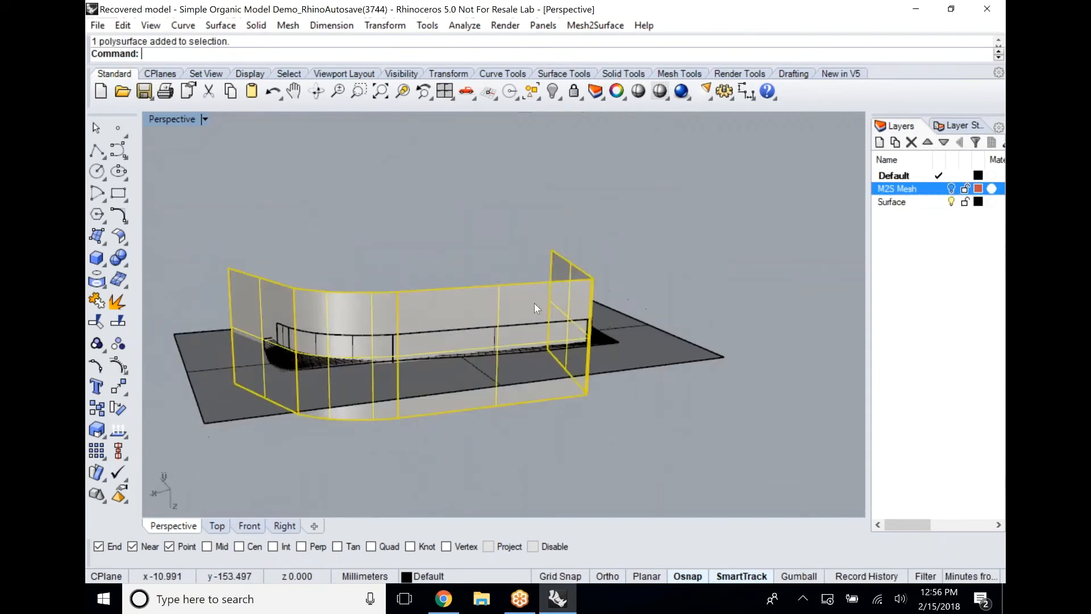
{"action": "key", "text": "Delete"}
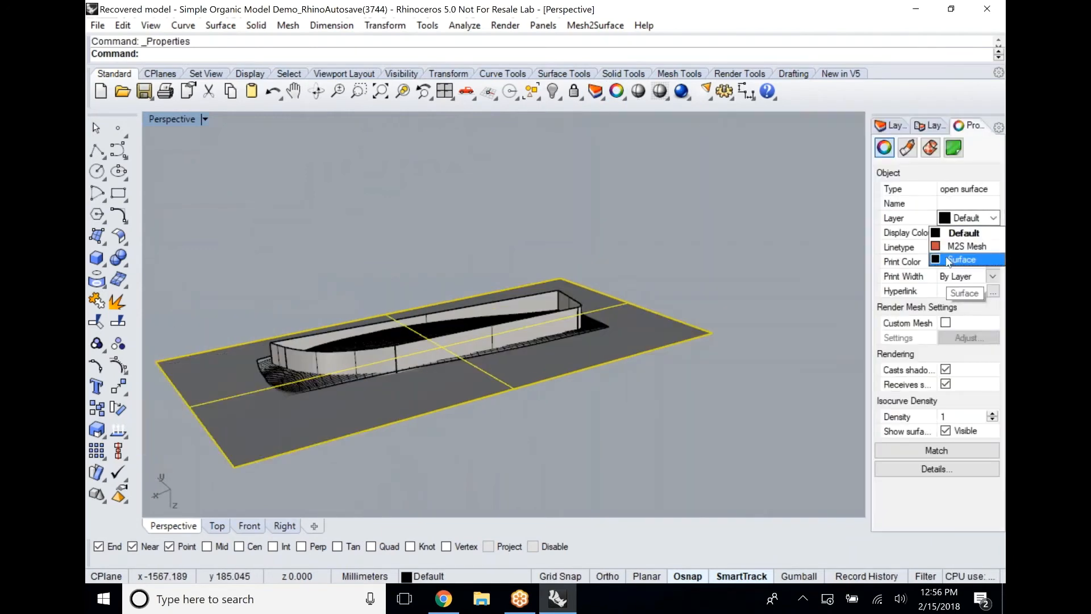
{"action": "left_click", "coordinate": [964, 259]}
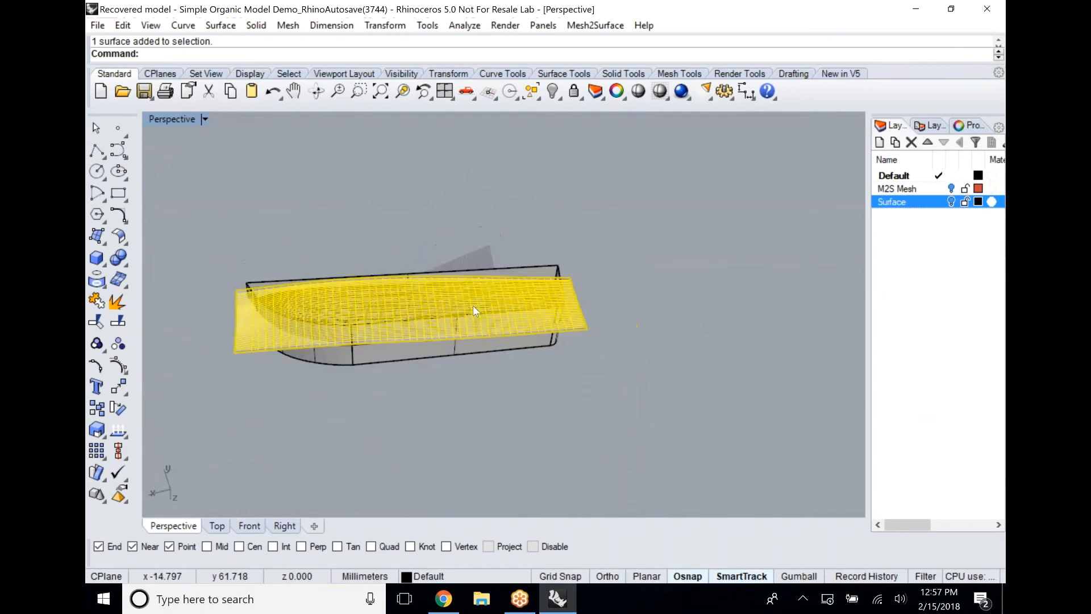
{"action": "left_click", "coordinate": [341, 292]}
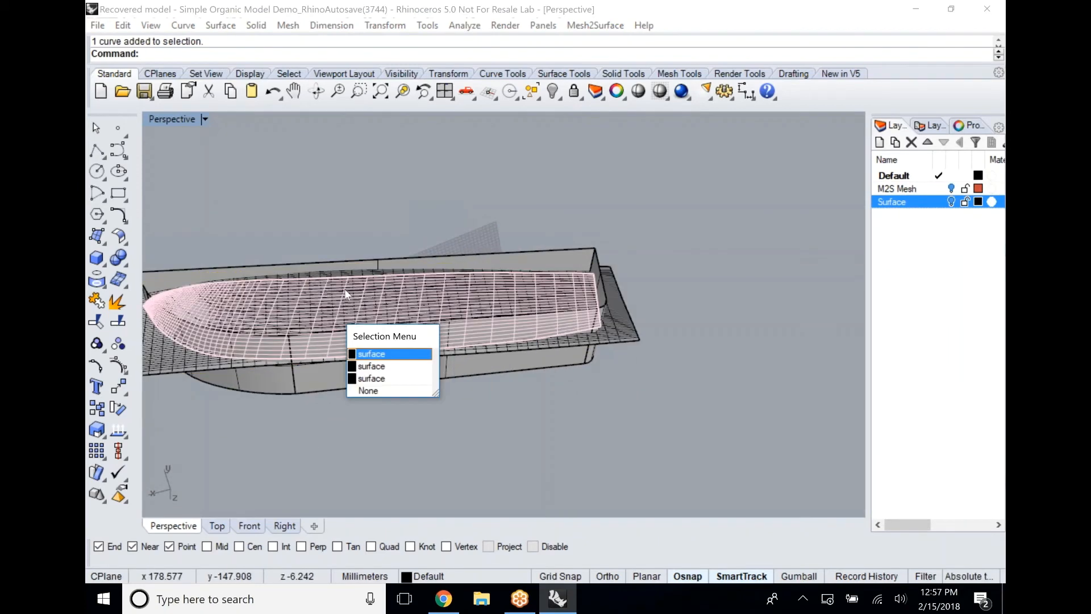
{"action": "left_click", "coordinate": [371, 354]}
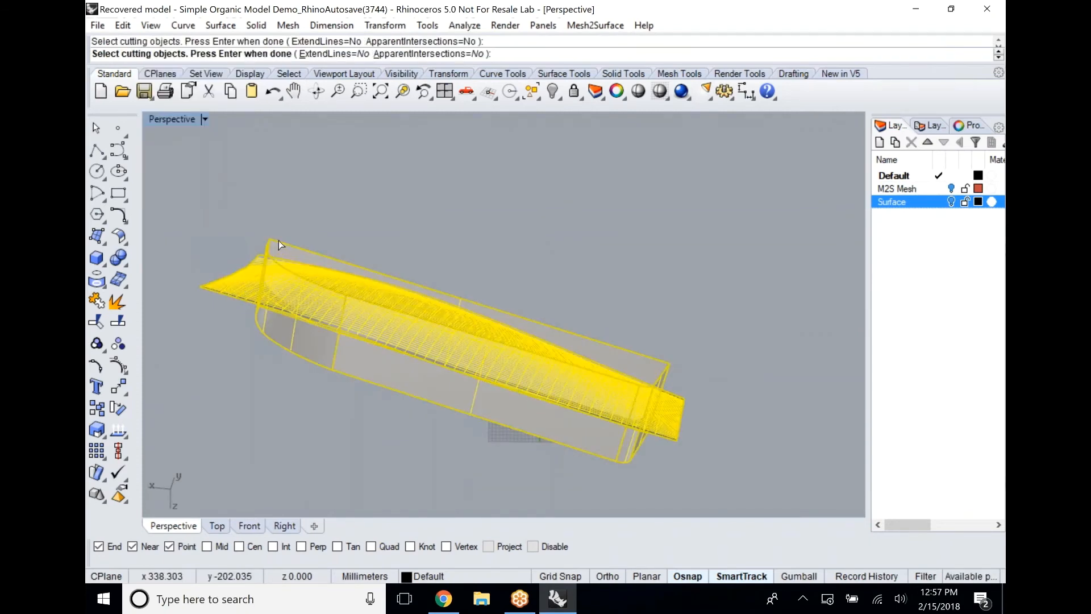
Trim the patch and side walls against each other so they meet the base plane
{"action": "key", "text": "Return"}
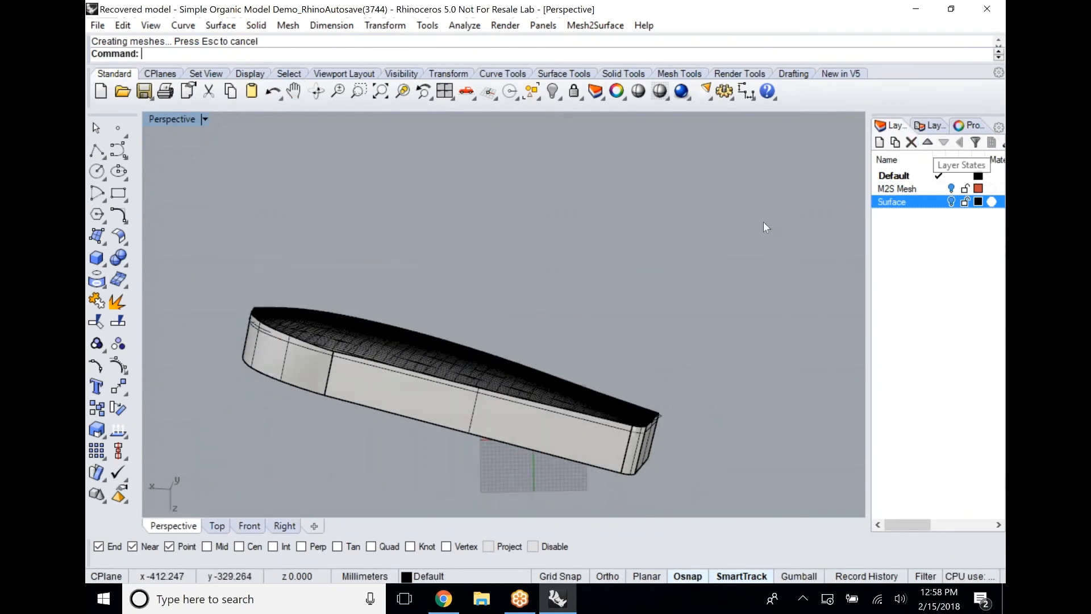
{"action": "left_click", "coordinate": [894, 176]}
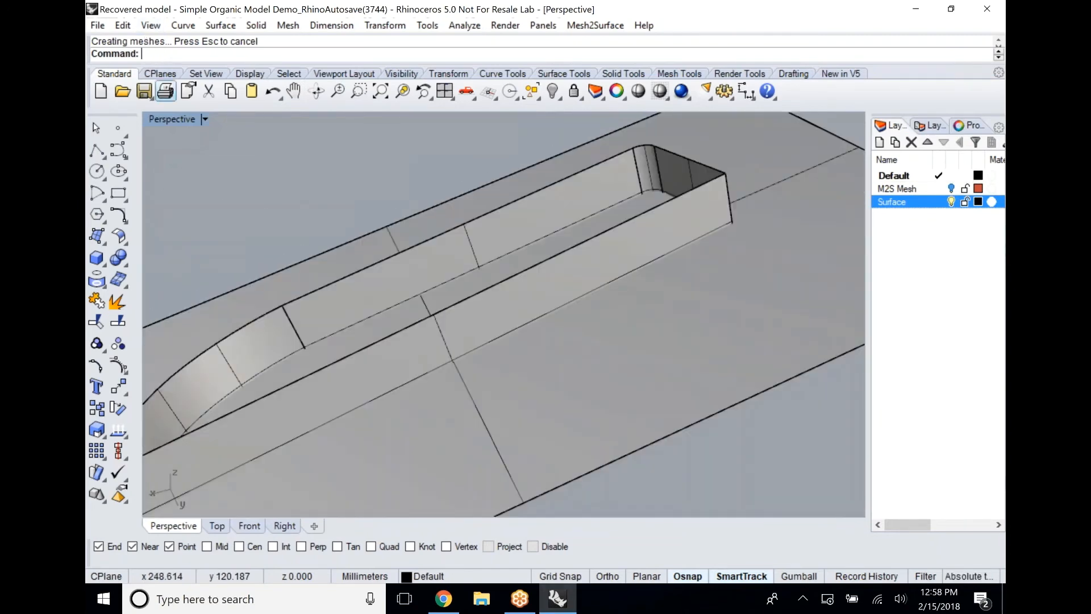
Trim the base plane outside the walls, then undo the mirrored copy of the part
{"action": "type", "text": "Trim"}
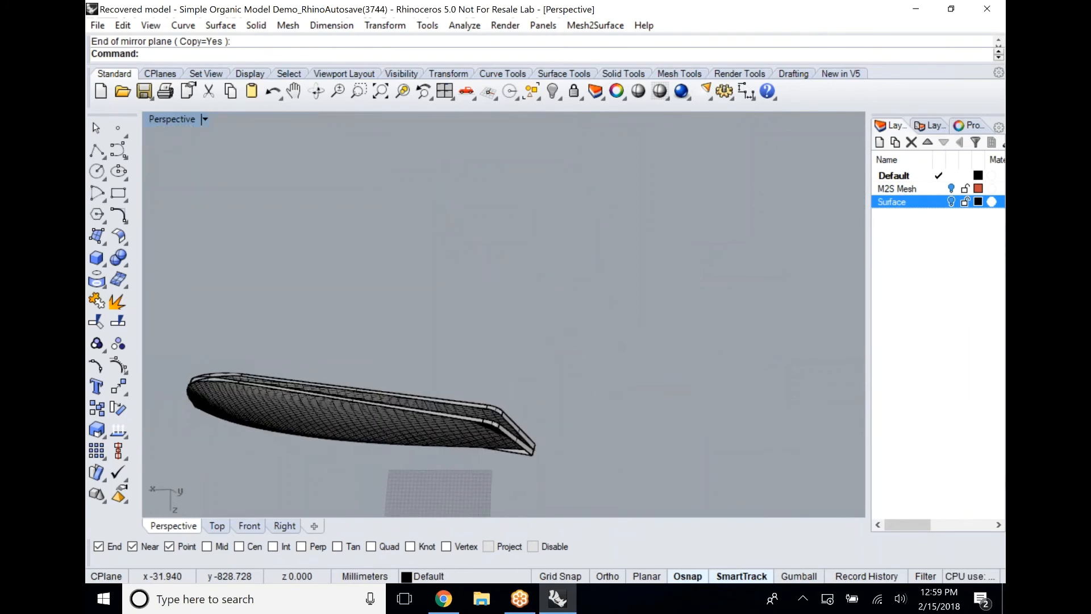
{"action": "key", "text": "ctrl+z"}
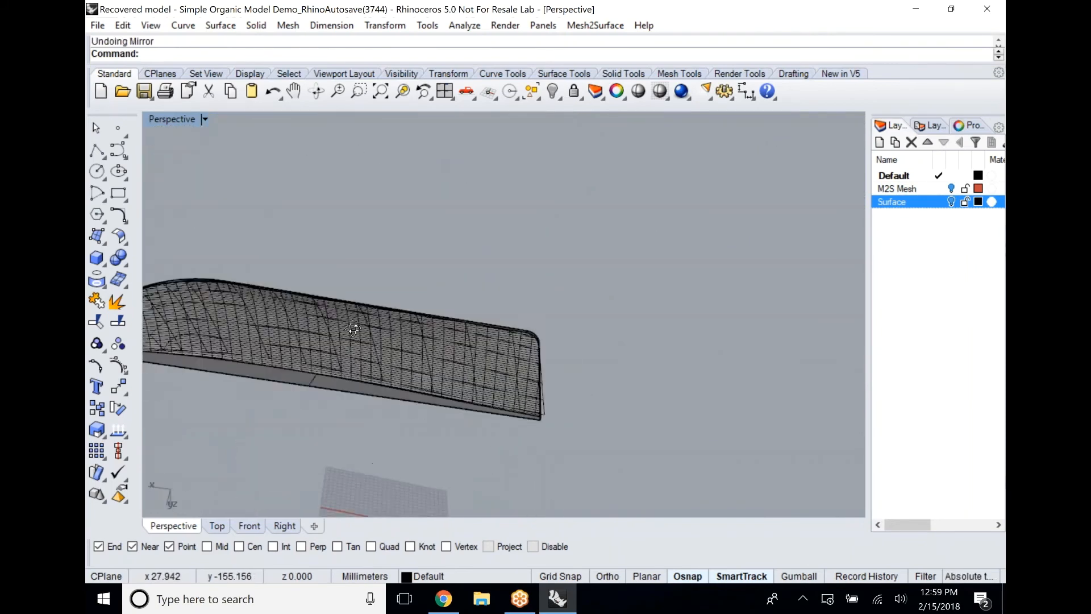